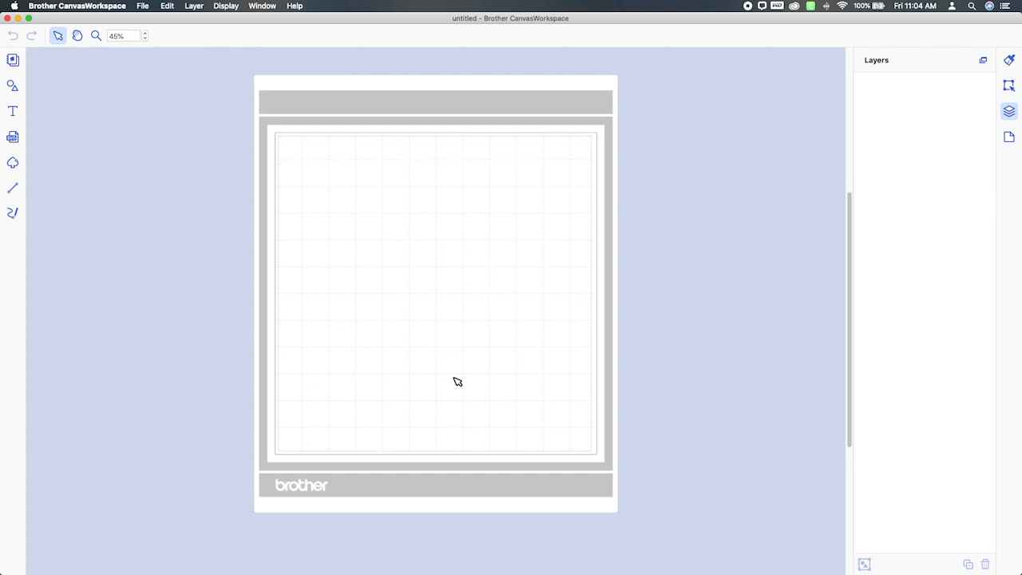
pyautogui.moveTo(457, 382)
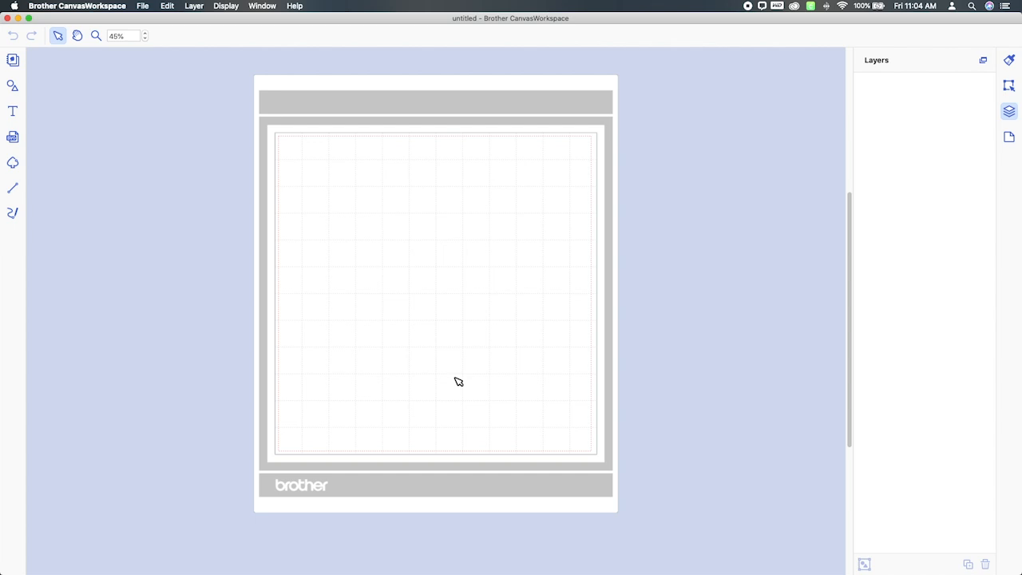
pyautogui.moveTo(460, 380)
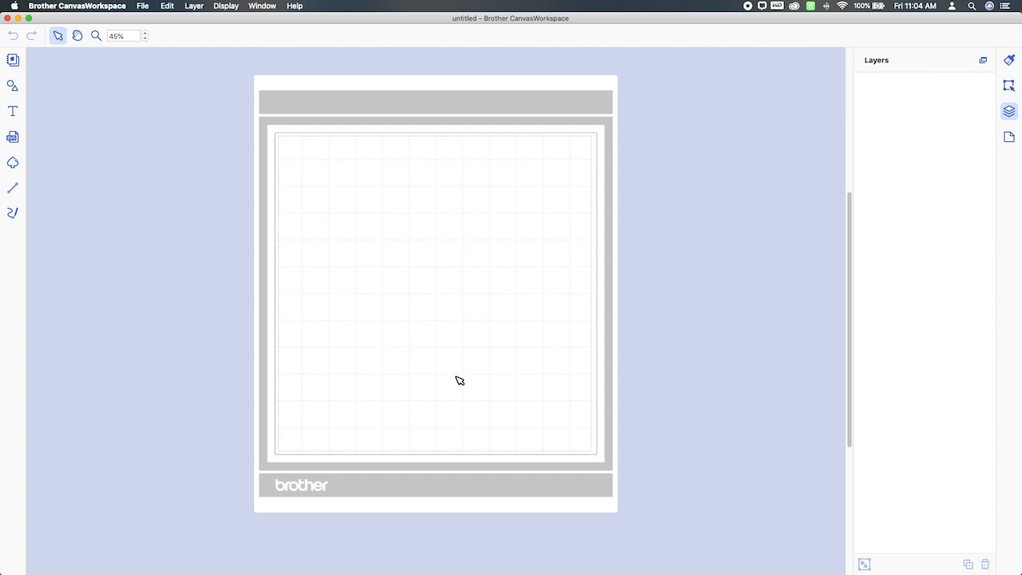
pyautogui.moveTo(457, 380)
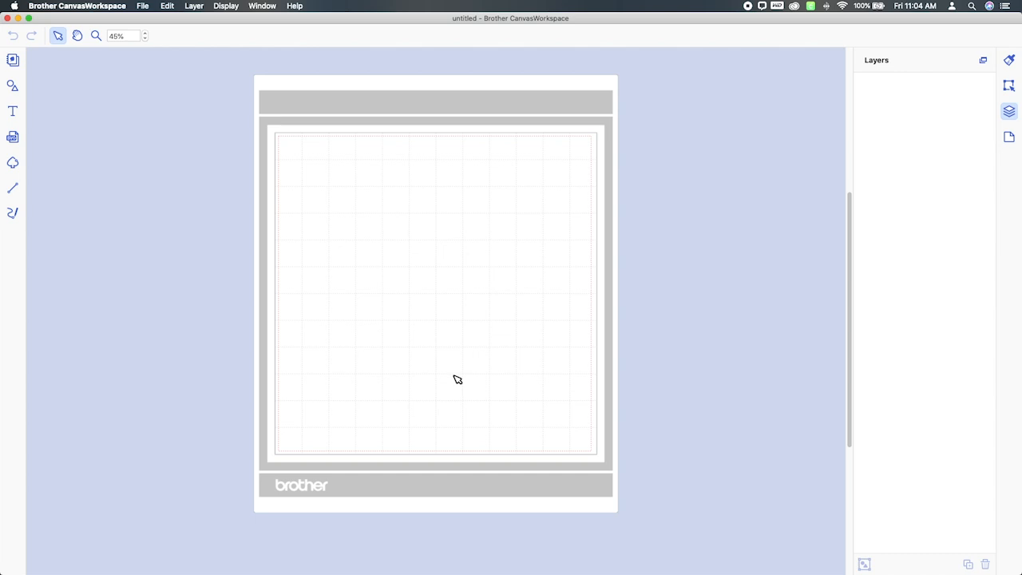
pyautogui.moveTo(797, 282)
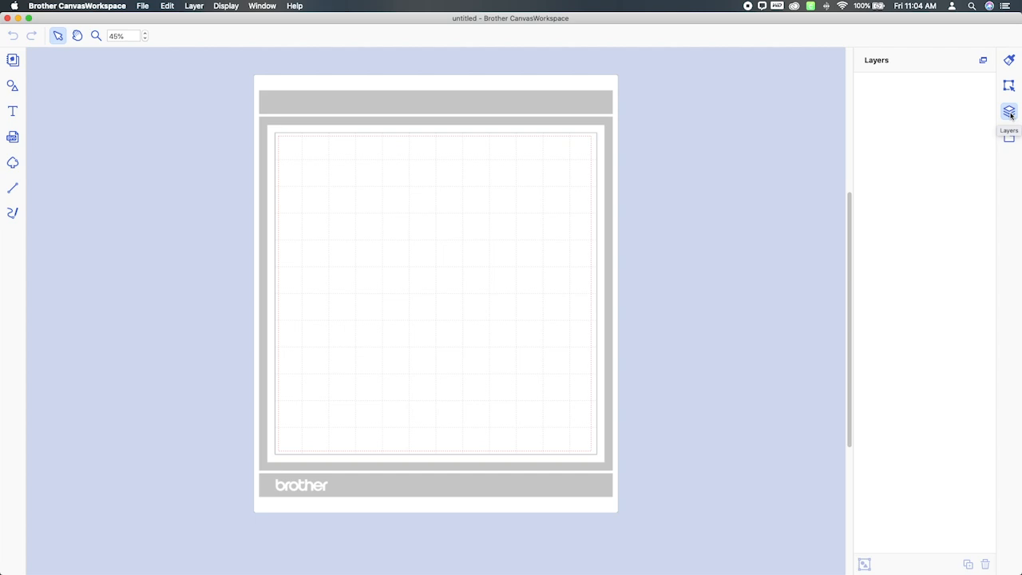
pyautogui.moveTo(880, 16)
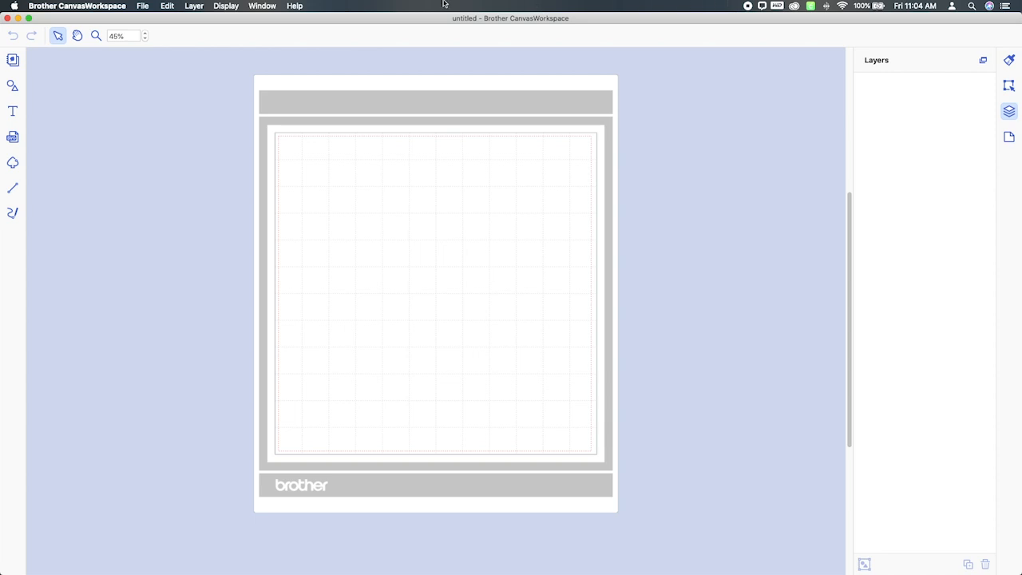
pyautogui.moveTo(40, 77)
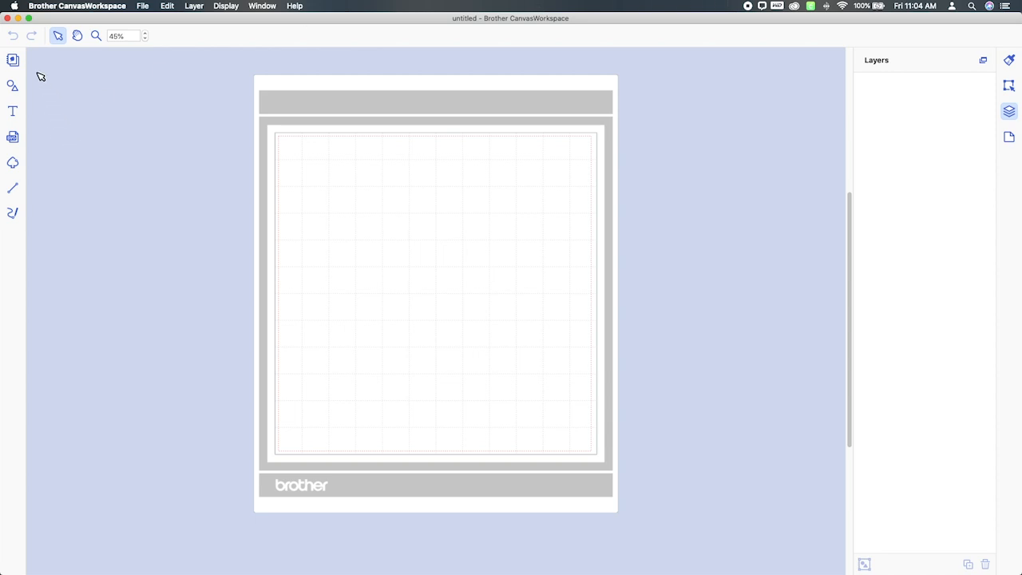
pyautogui.moveTo(12, 137)
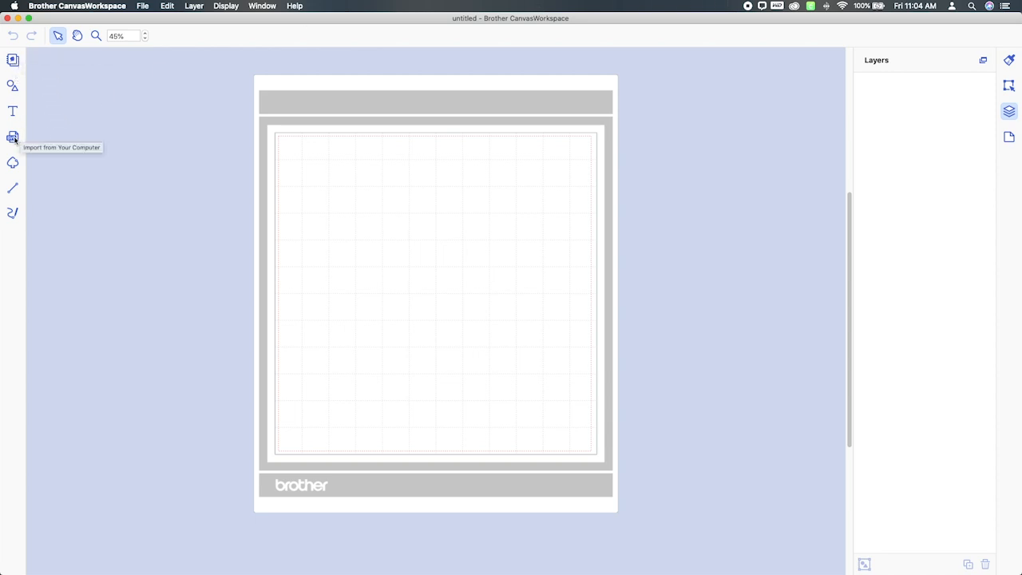
# Import main_1_rouge.svg from the computer's SVG folder onto the mat
pyautogui.click(13, 137)
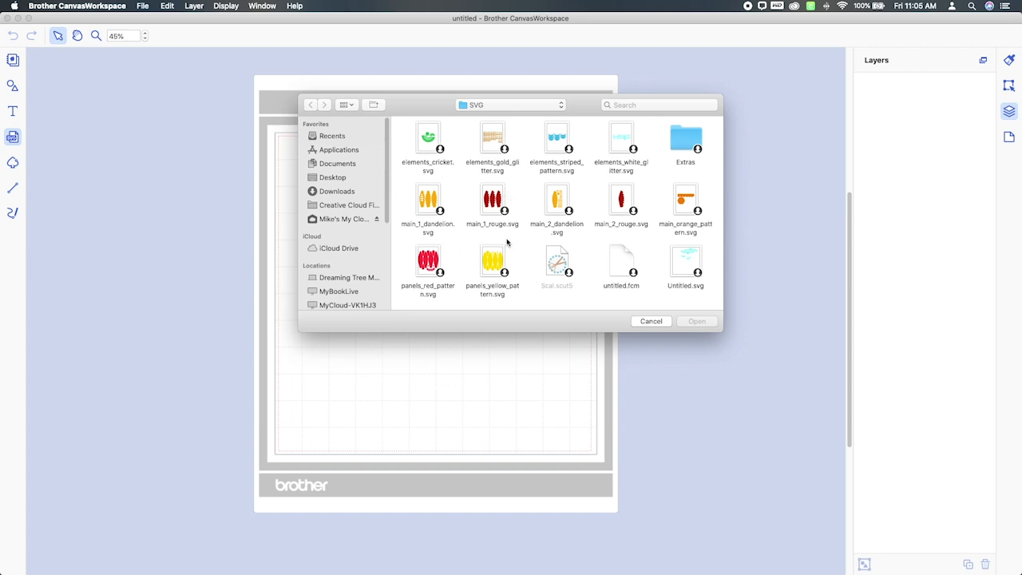
pyautogui.moveTo(486, 194)
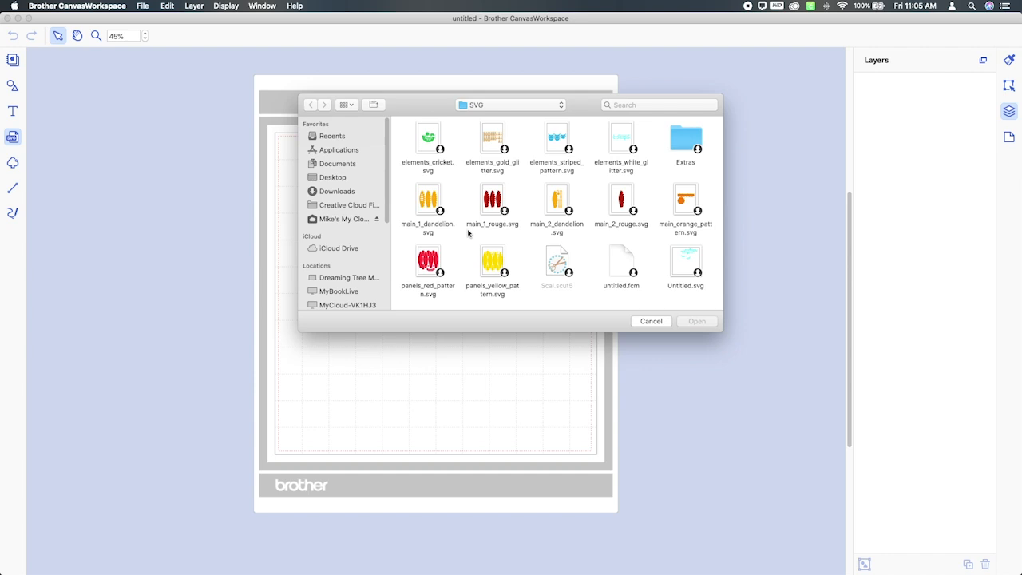
pyautogui.moveTo(506, 231)
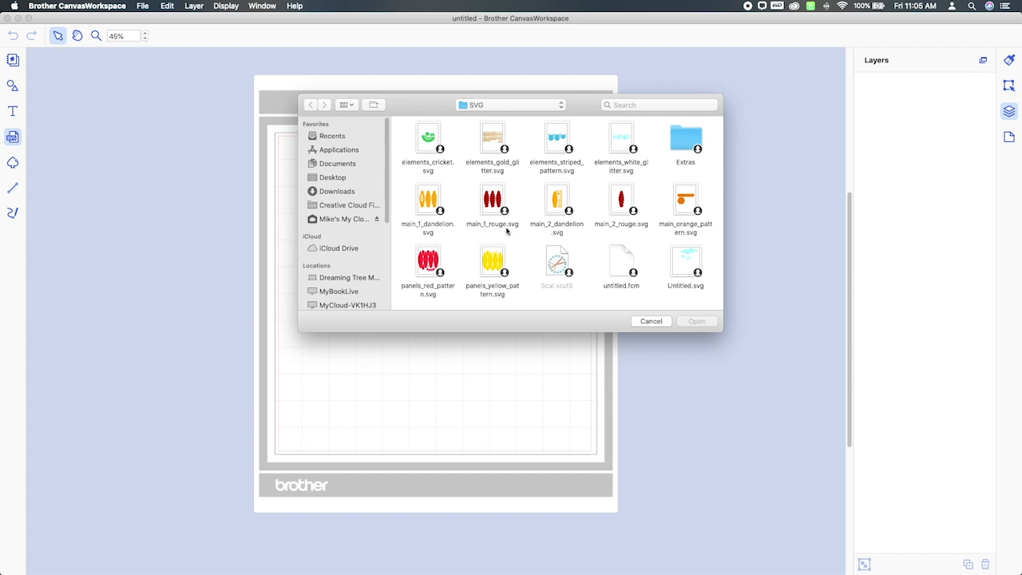
pyautogui.click(492, 201)
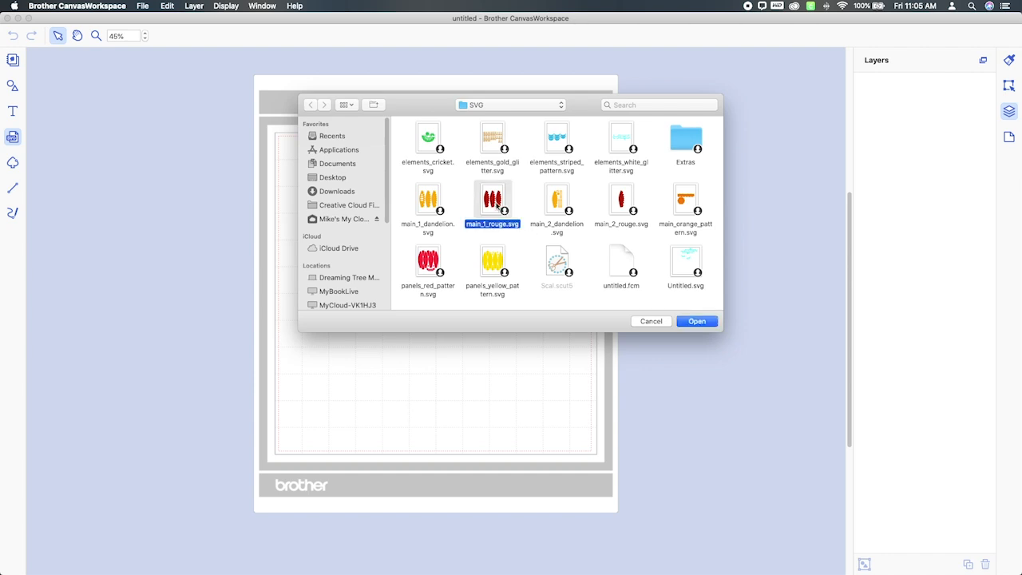
pyautogui.click(696, 319)
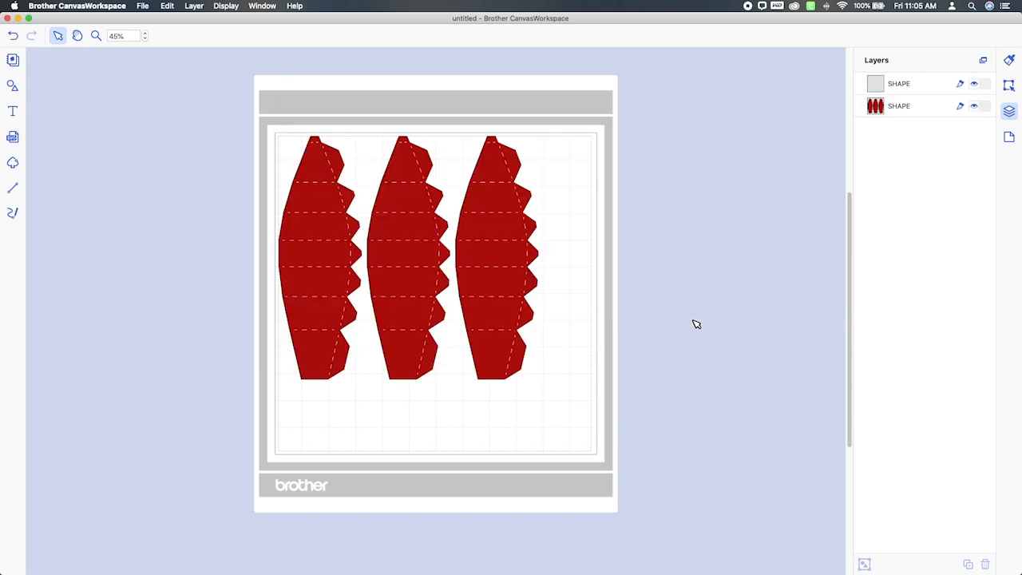
pyautogui.moveTo(638, 227)
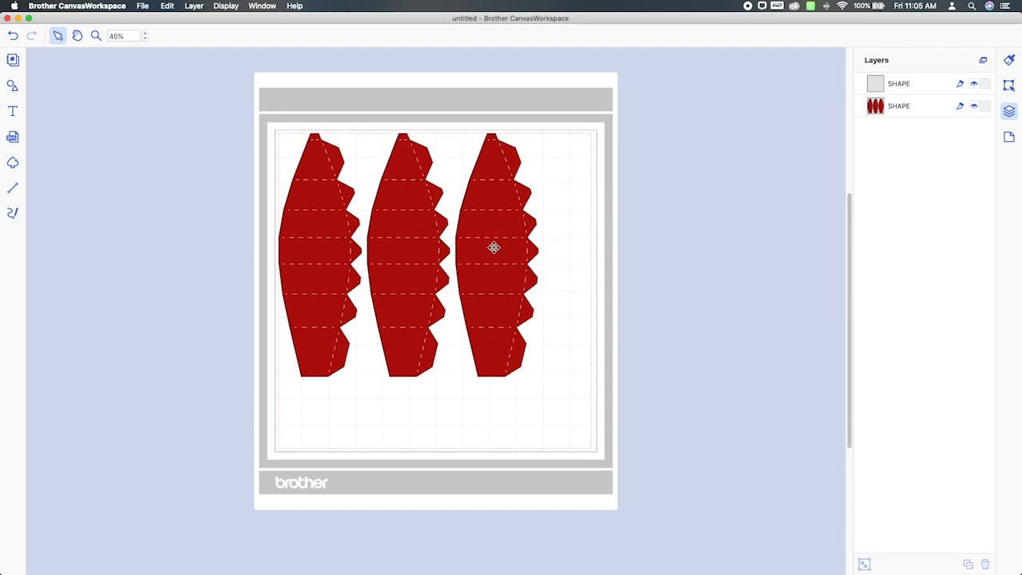
pyautogui.moveTo(425, 166)
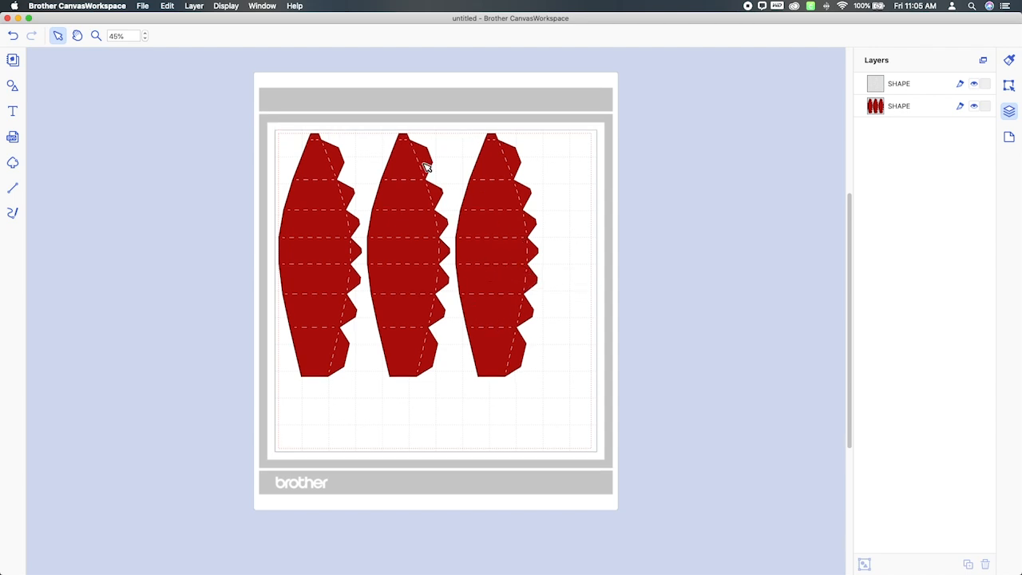
pyautogui.moveTo(613, 214)
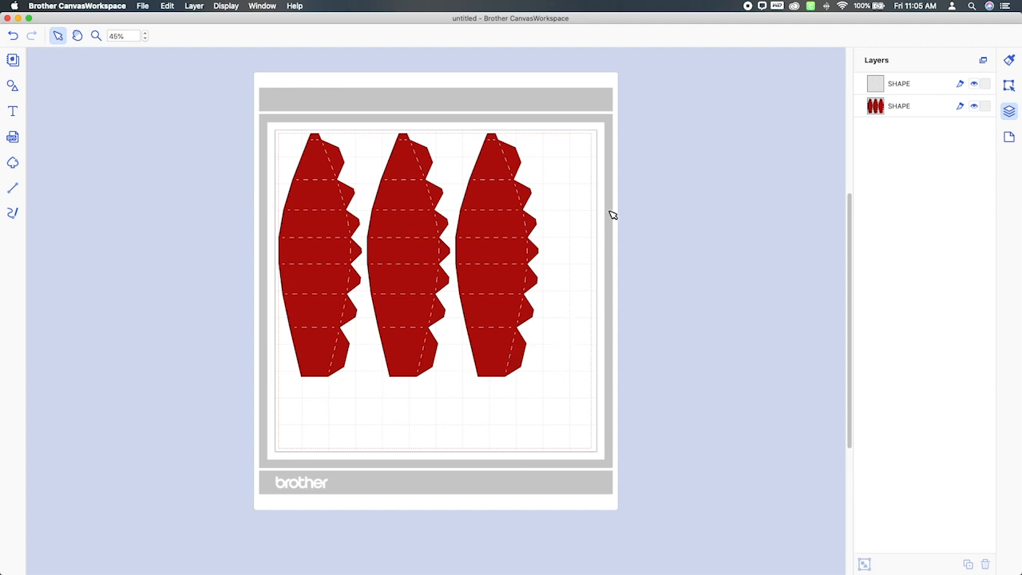
pyautogui.moveTo(339, 121)
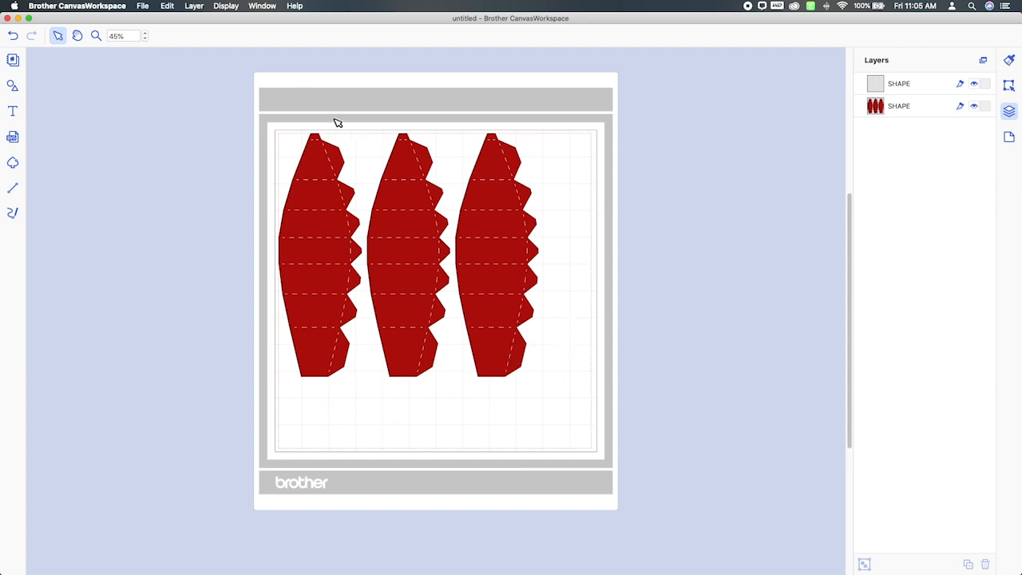
pyautogui.moveTo(118, 80)
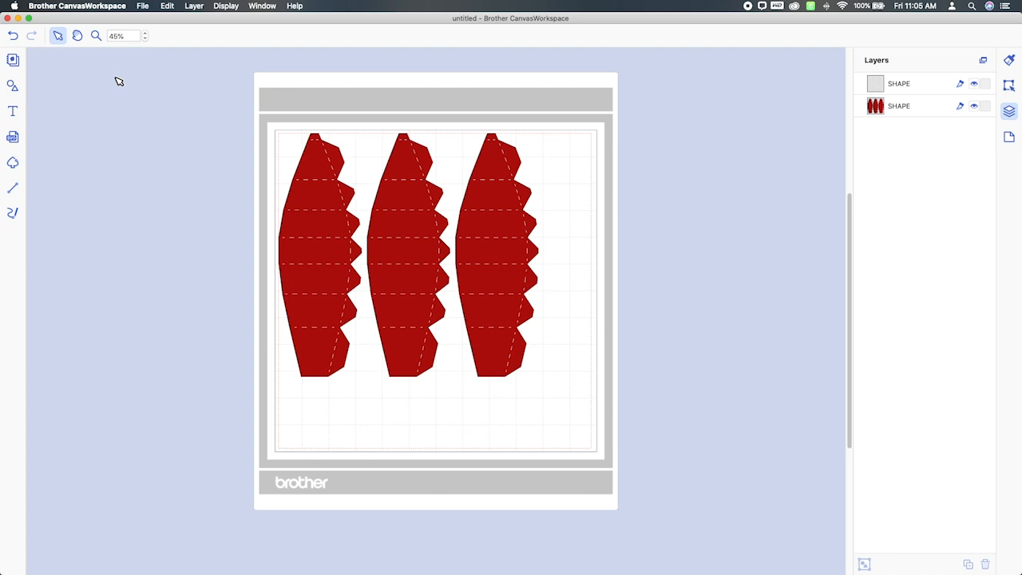
pyautogui.moveTo(586, 302)
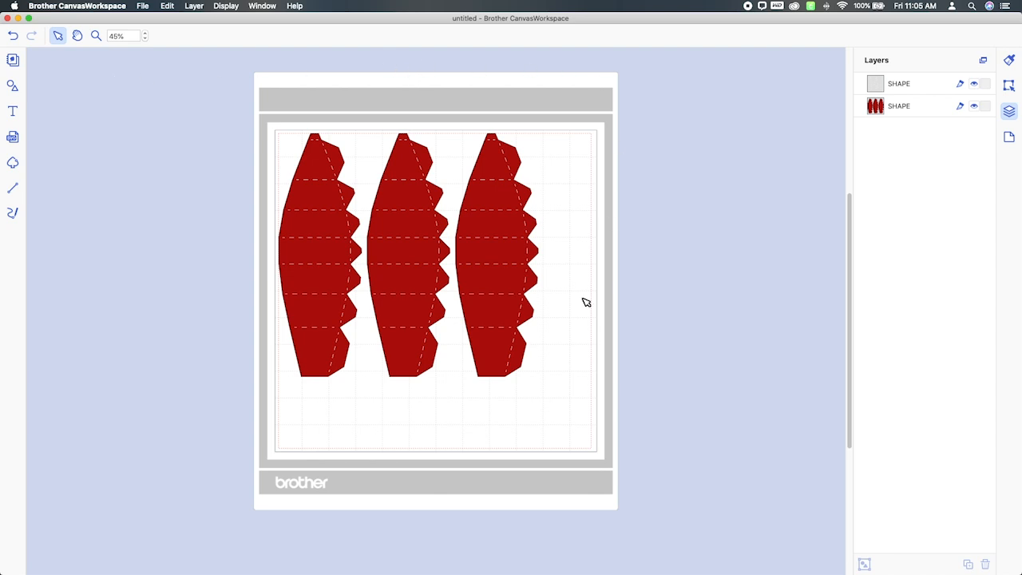
pyautogui.moveTo(183, 309)
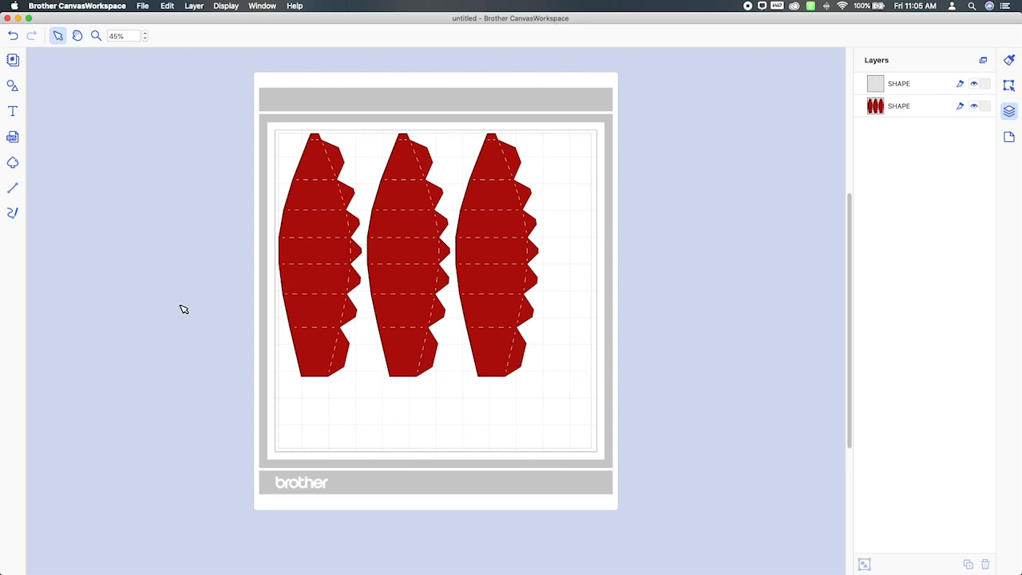
pyautogui.click(142, 7)
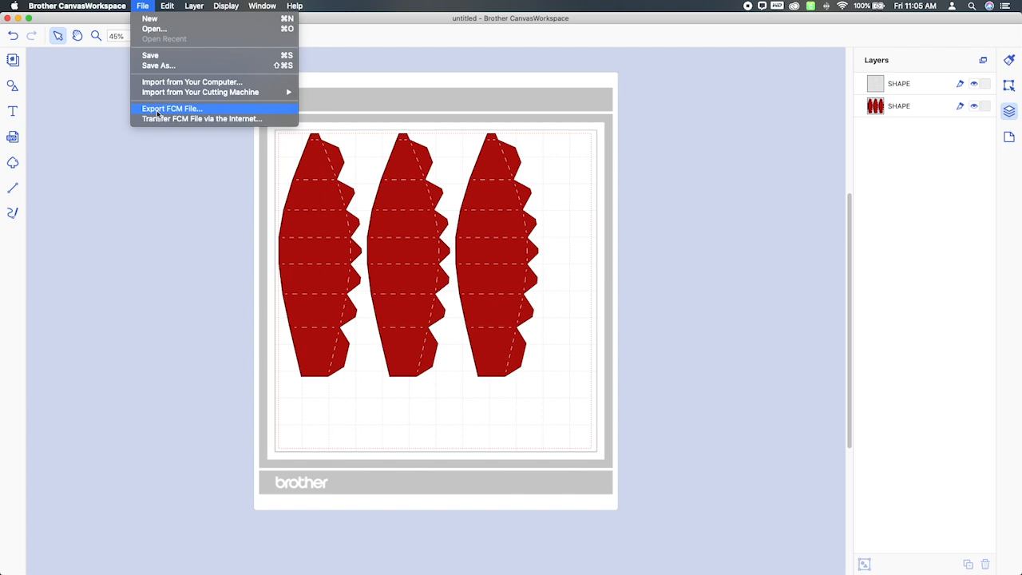
pyautogui.moveTo(179, 113)
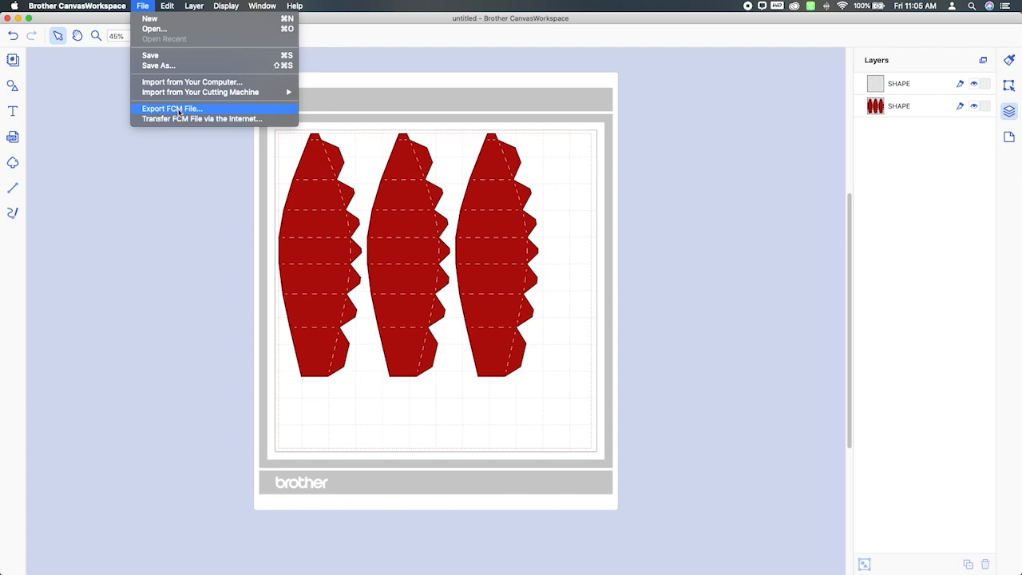
# Export the three-panel balloon design as an FCM file named Example
pyautogui.click(171, 109)
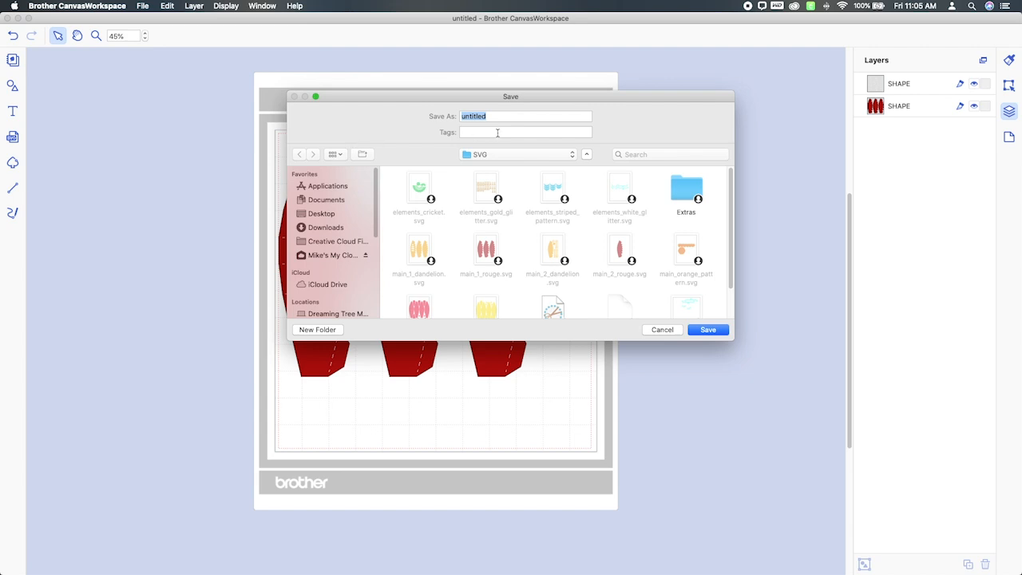
pyautogui.write('Example')
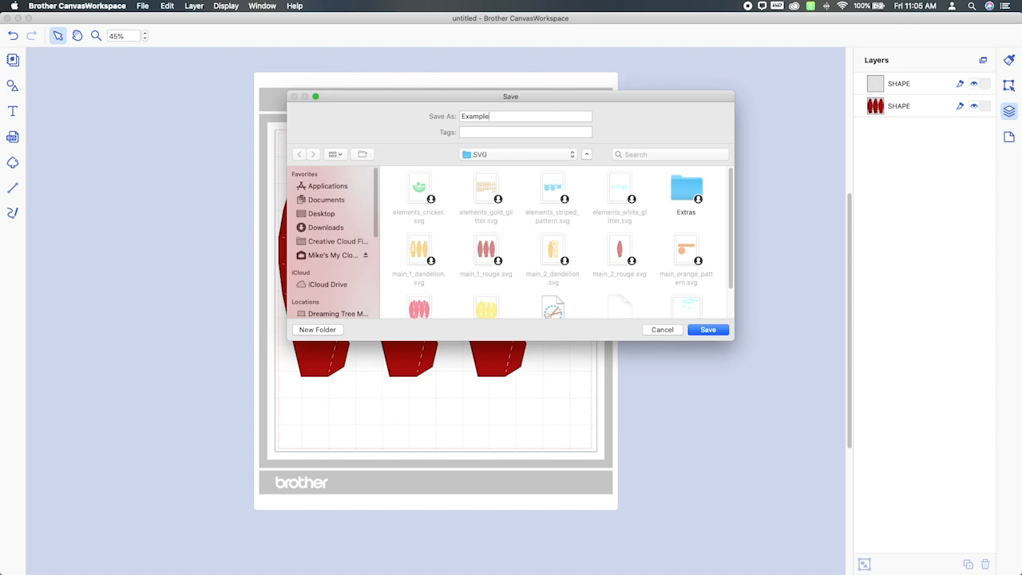
pyautogui.moveTo(463, 152)
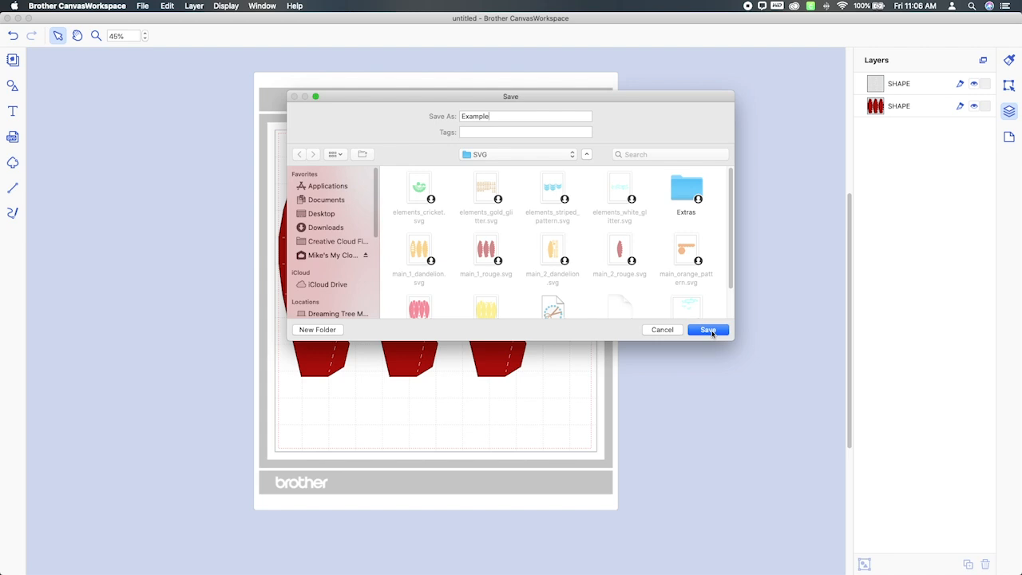
pyautogui.click(708, 329)
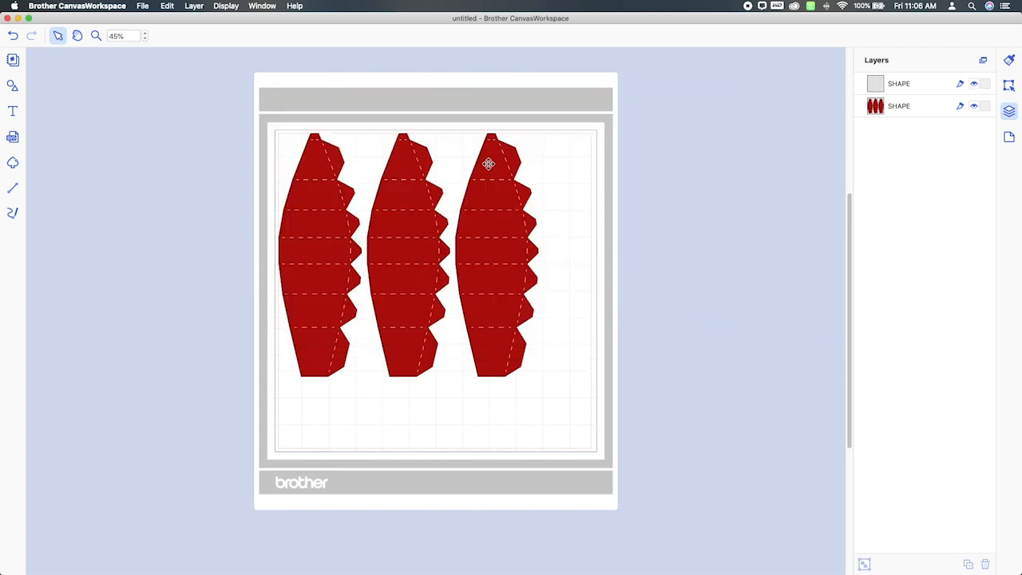
# Start a new empty design, discarding the unsaved changes
pyautogui.click(142, 6)
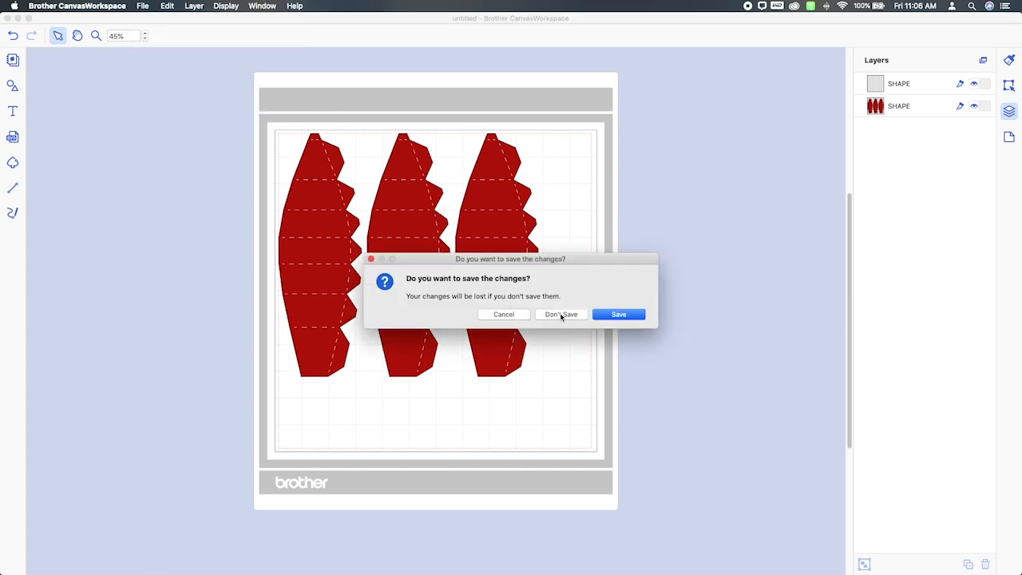
pyautogui.click(560, 313)
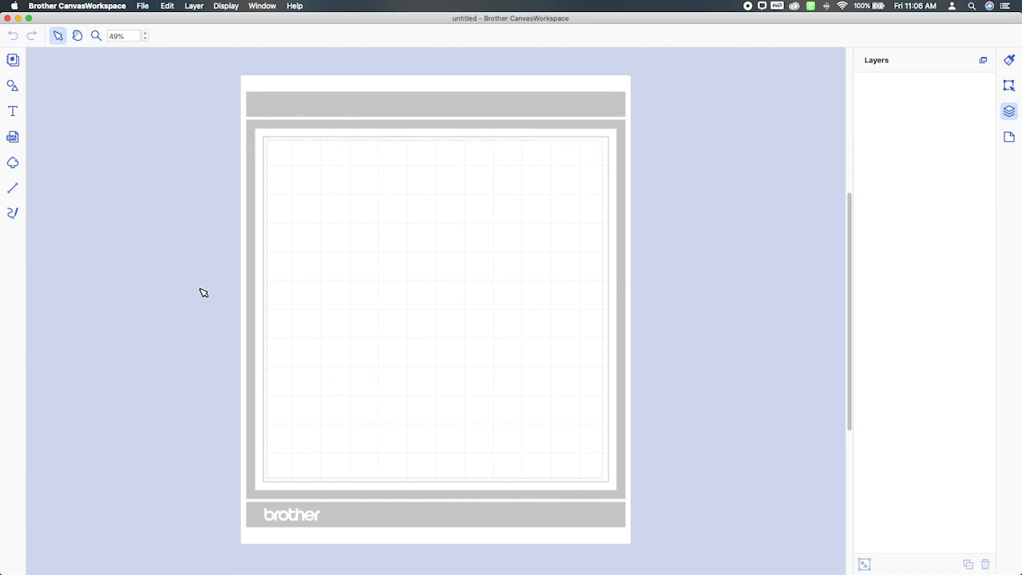
pyautogui.moveTo(211, 122)
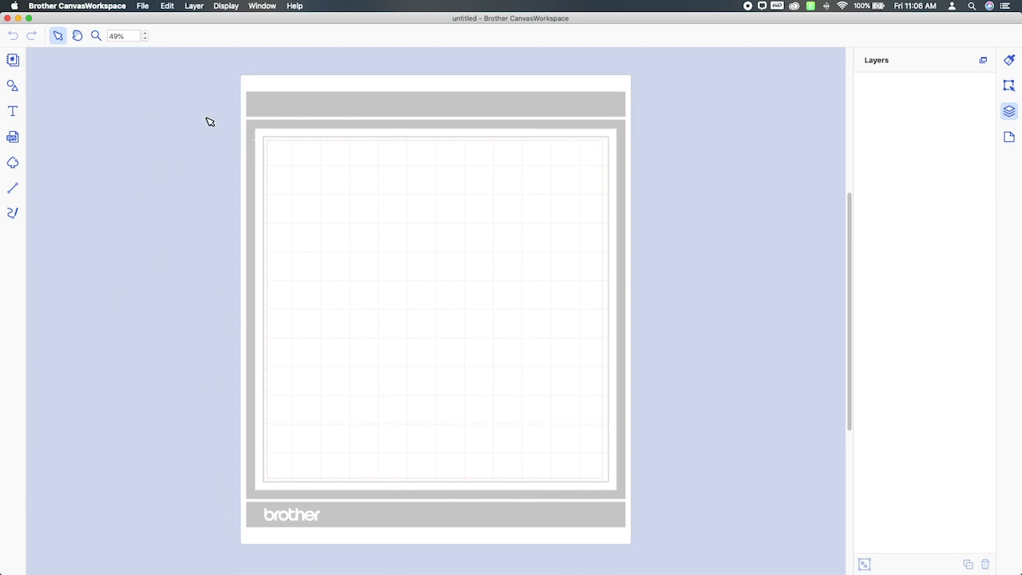
# Import the balloon panel SVG so the three outlined panels appear as two group layers
pyautogui.click(142, 7)
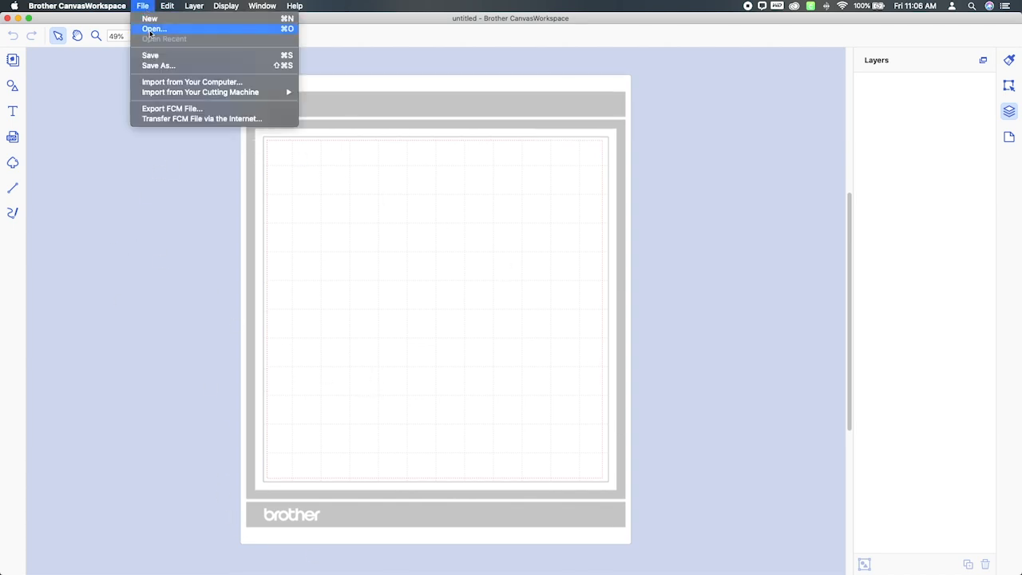
pyautogui.moveTo(192, 82)
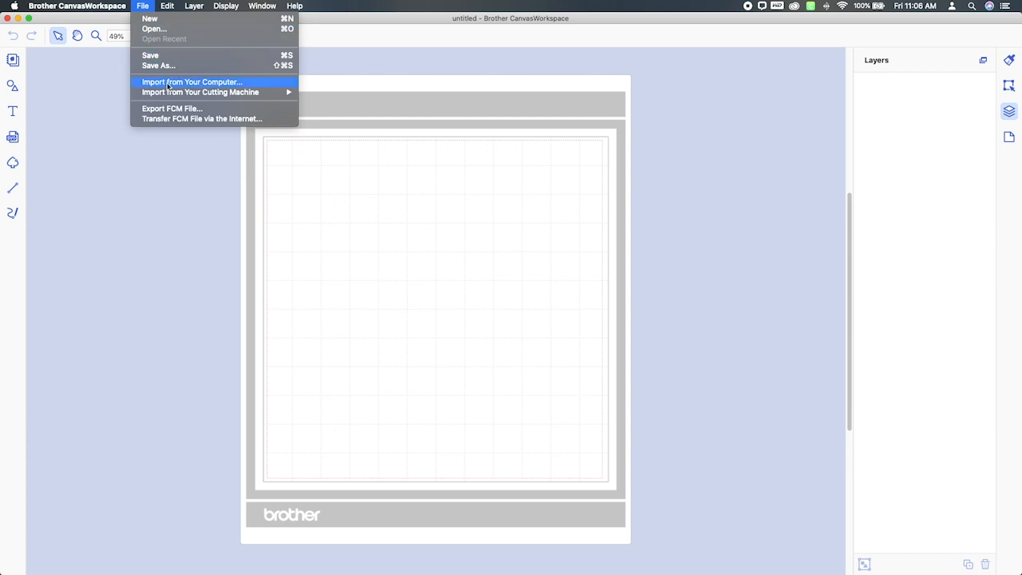
pyautogui.click(192, 81)
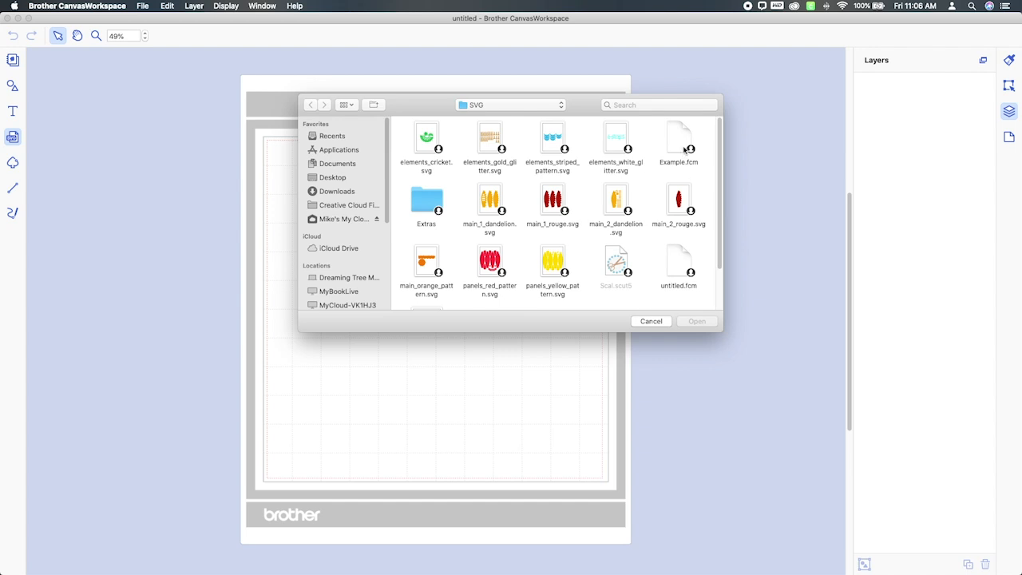
pyautogui.click(696, 320)
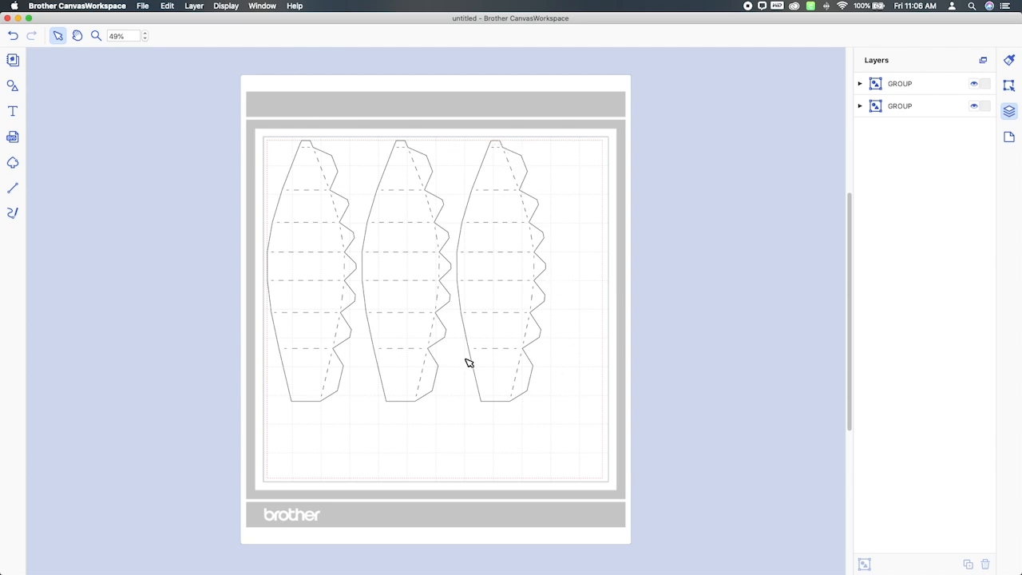
pyautogui.moveTo(386, 376)
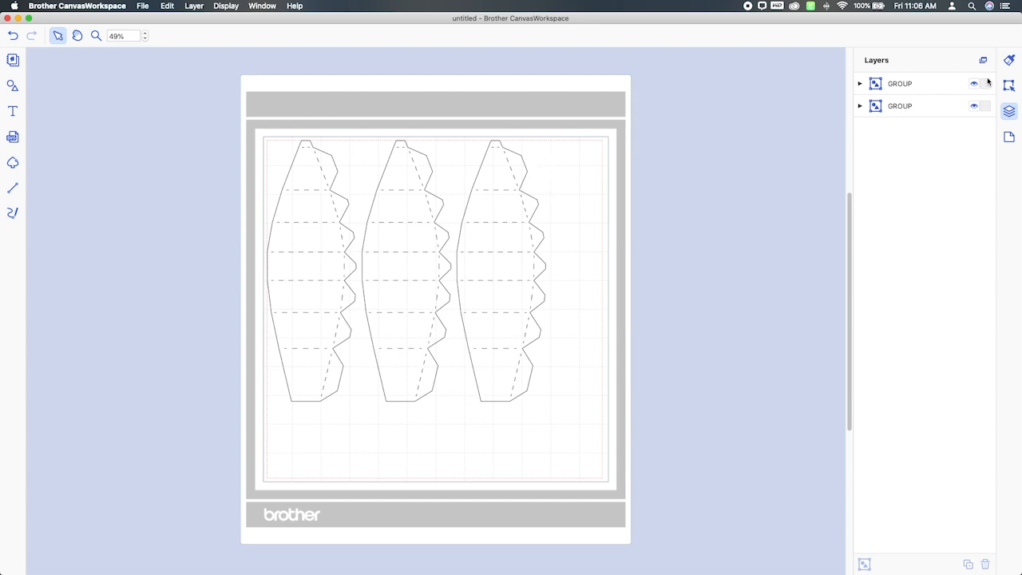
pyautogui.moveTo(1009, 86)
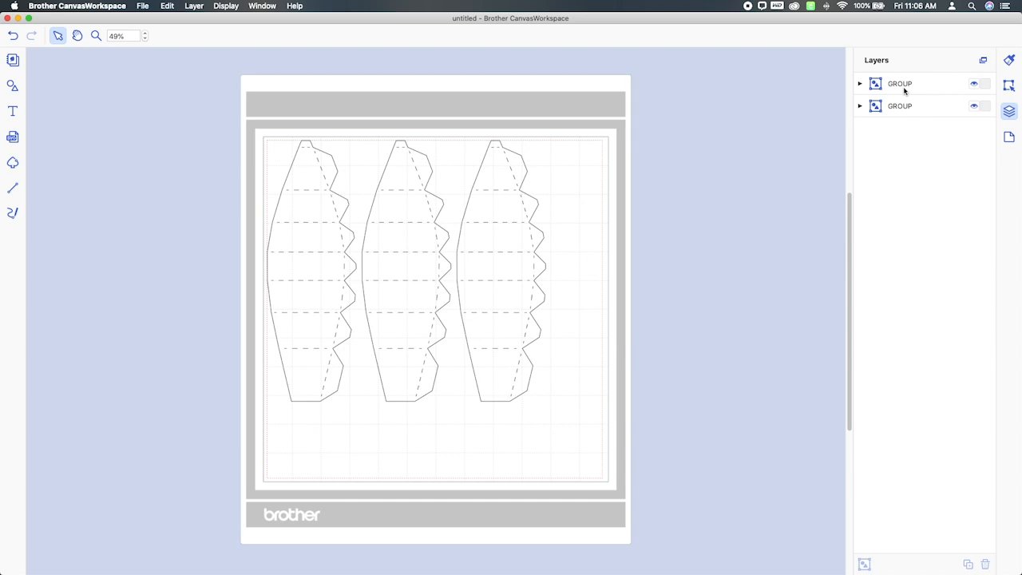
pyautogui.moveTo(974, 83)
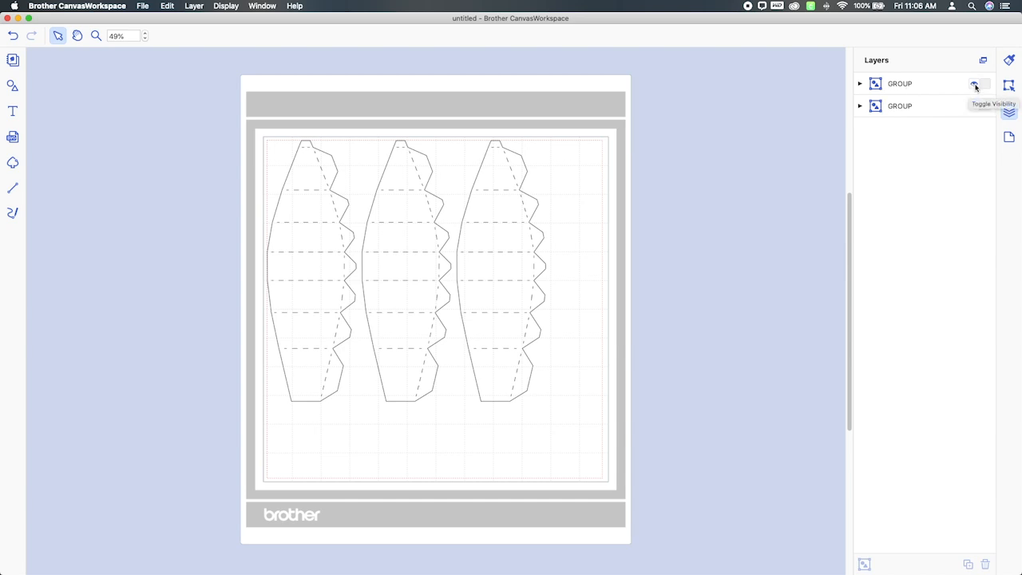
pyautogui.click(974, 105)
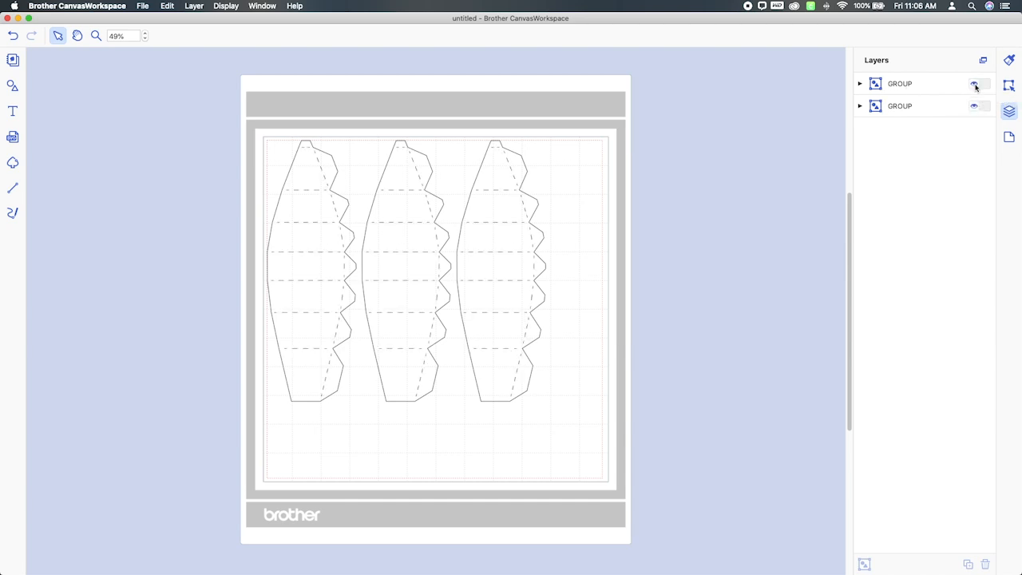
pyautogui.click(975, 83)
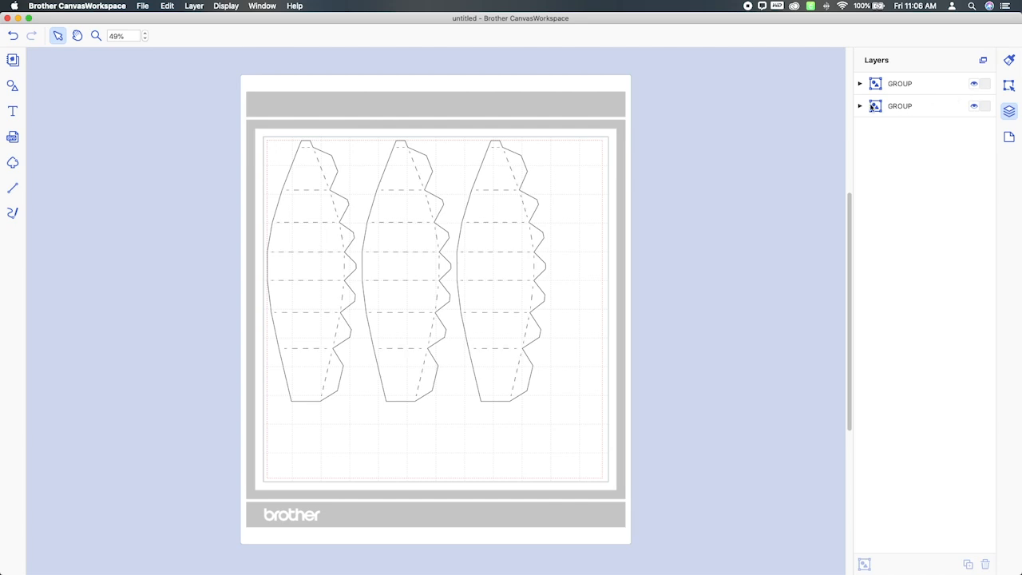
pyautogui.click(974, 106)
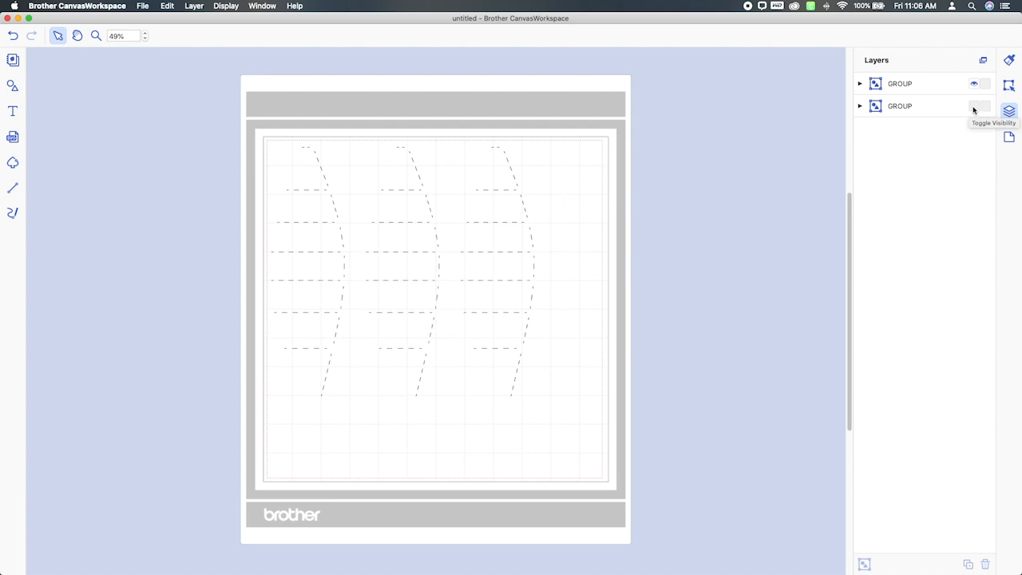
pyautogui.click(974, 105)
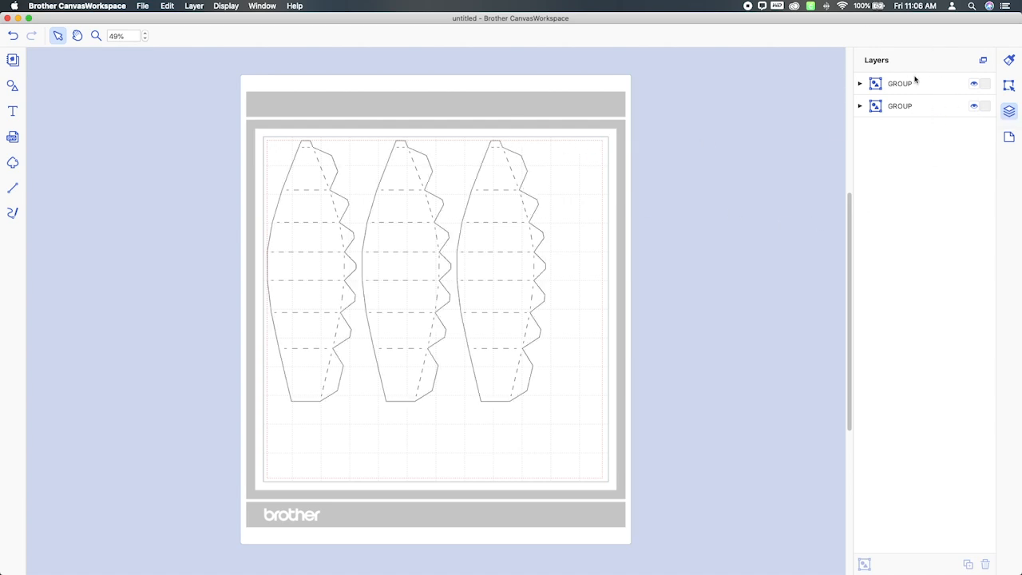
# Ungroup the score-line group into separate shapes via the Layers panel
pyautogui.rightClick(901, 83)
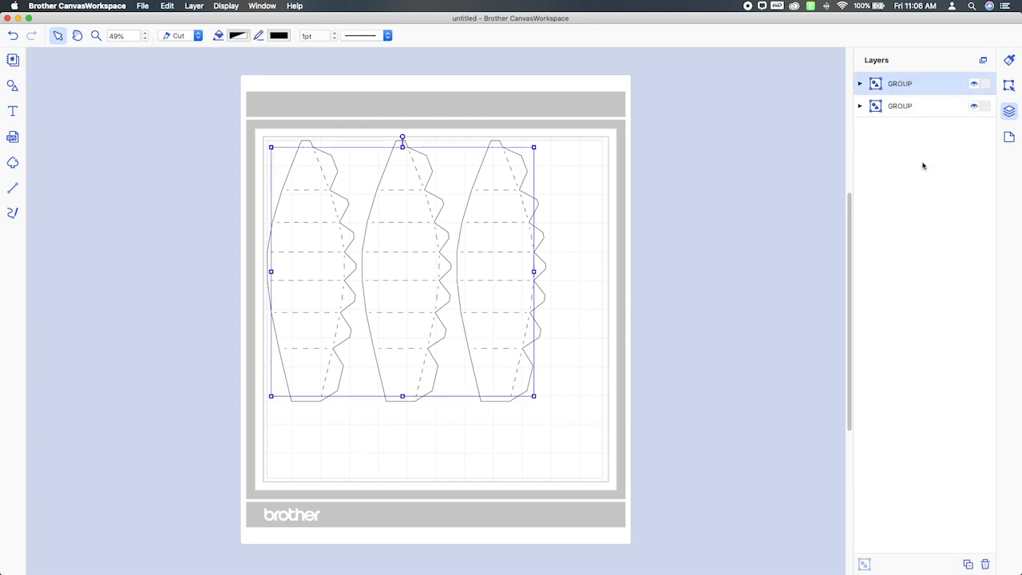
pyautogui.click(859, 105)
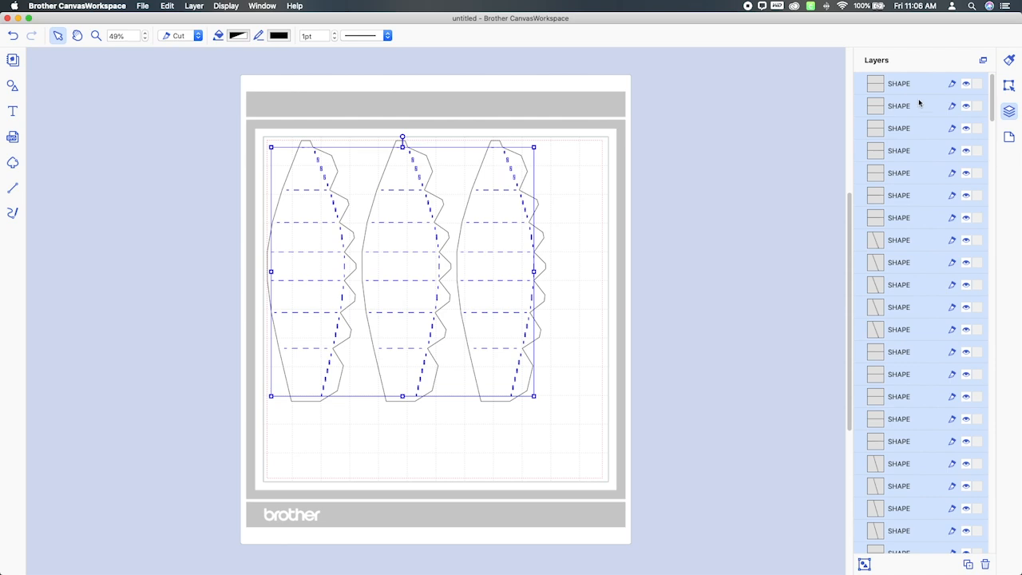
pyautogui.scroll(-3)
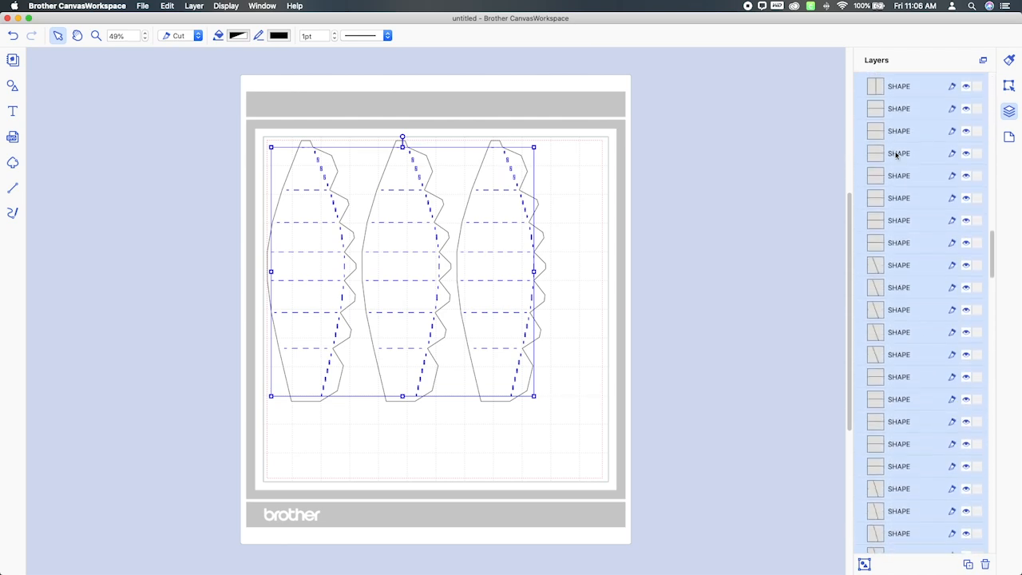
pyautogui.scroll(-3)
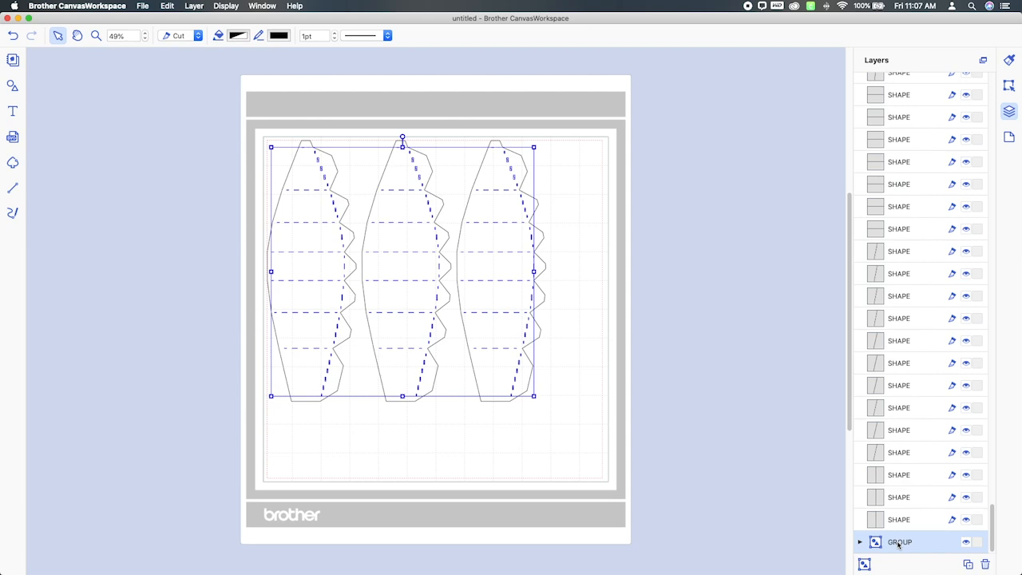
# Ungroup the remaining panel-outline group into individual shapes
pyautogui.rightClick(901, 543)
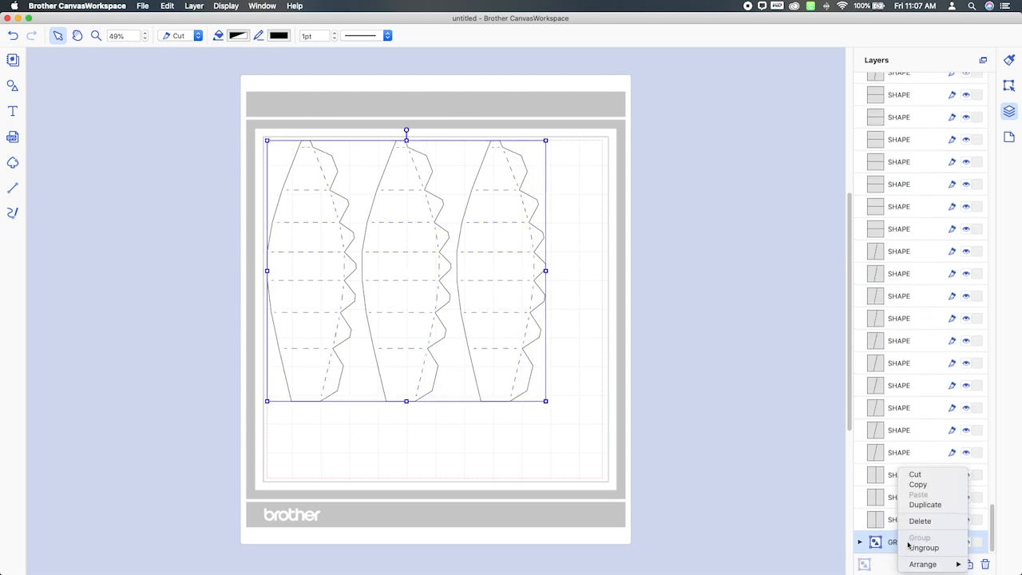
pyautogui.click(923, 546)
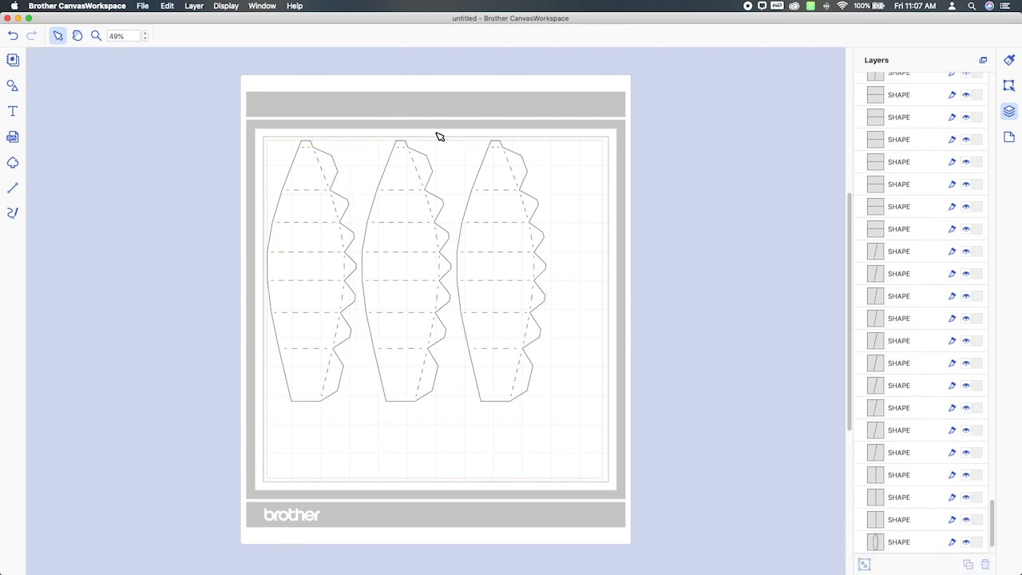
pyautogui.moveTo(214, 108)
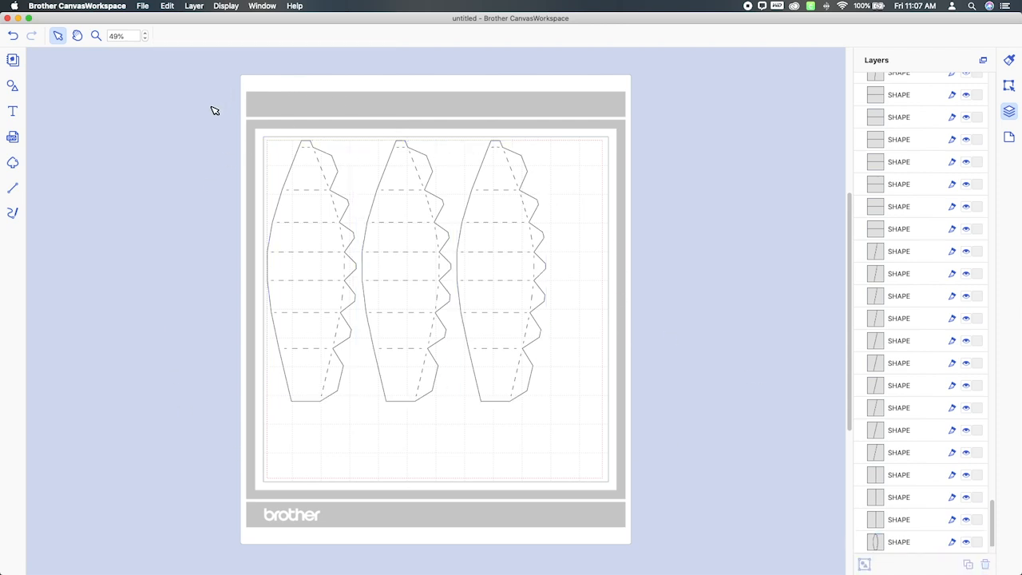
pyautogui.moveTo(654, 267)
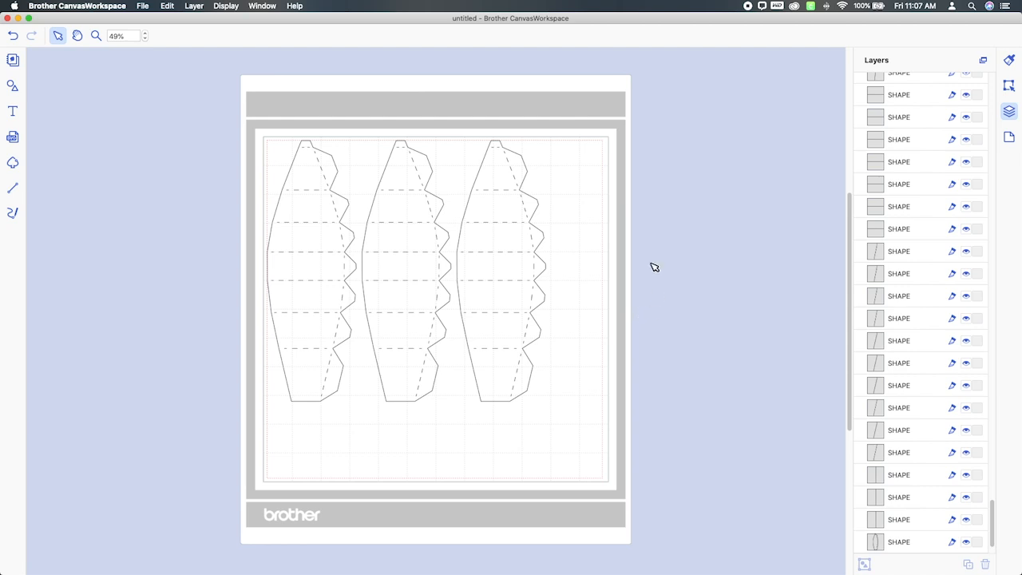
pyautogui.moveTo(243, 131)
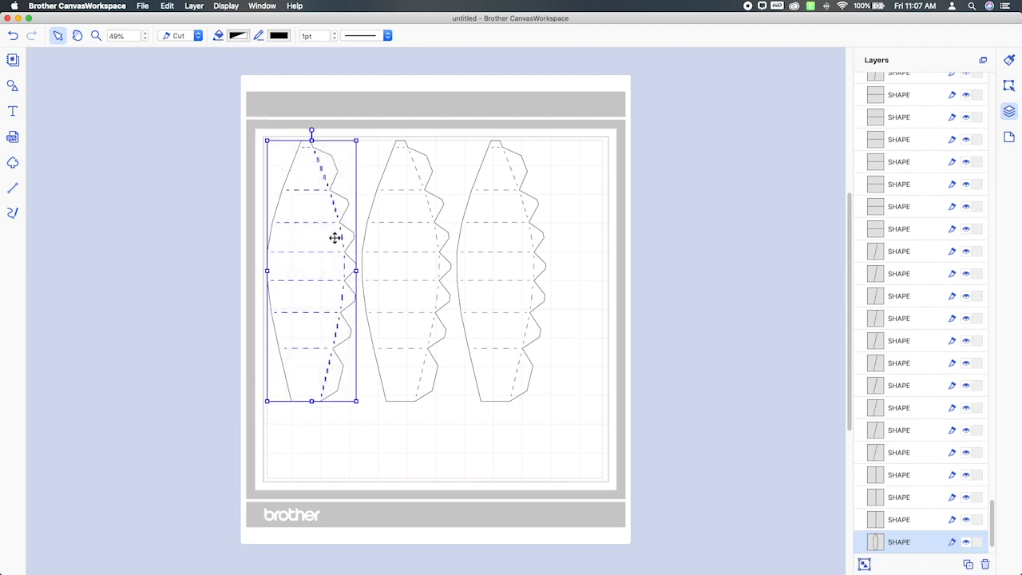
# Group the left panel's outline with its score lines and move it aside
pyautogui.rightClick(335, 238)
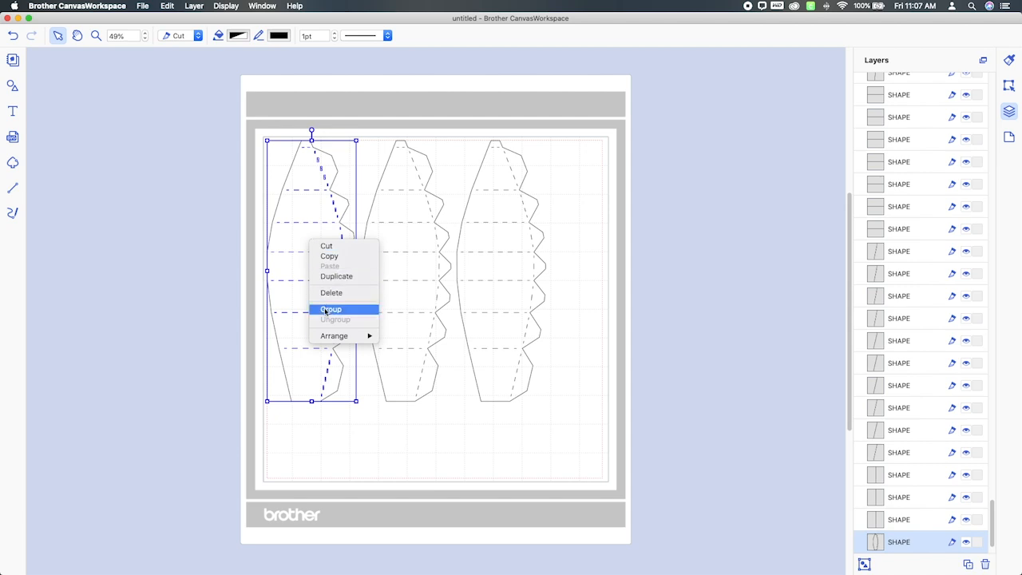
pyautogui.click(329, 310)
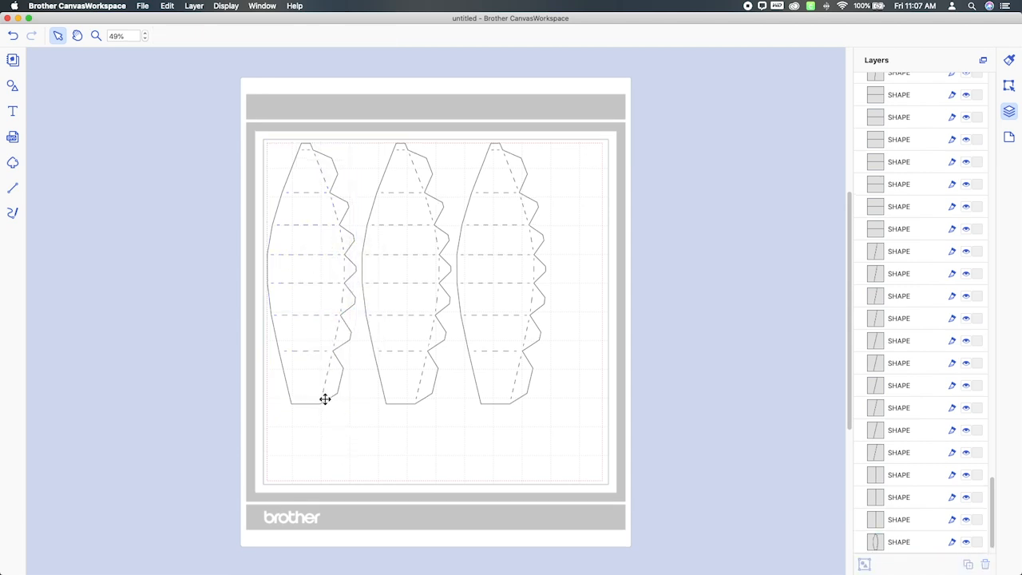
pyautogui.moveTo(307, 271); pyautogui.dragTo(156, 254)
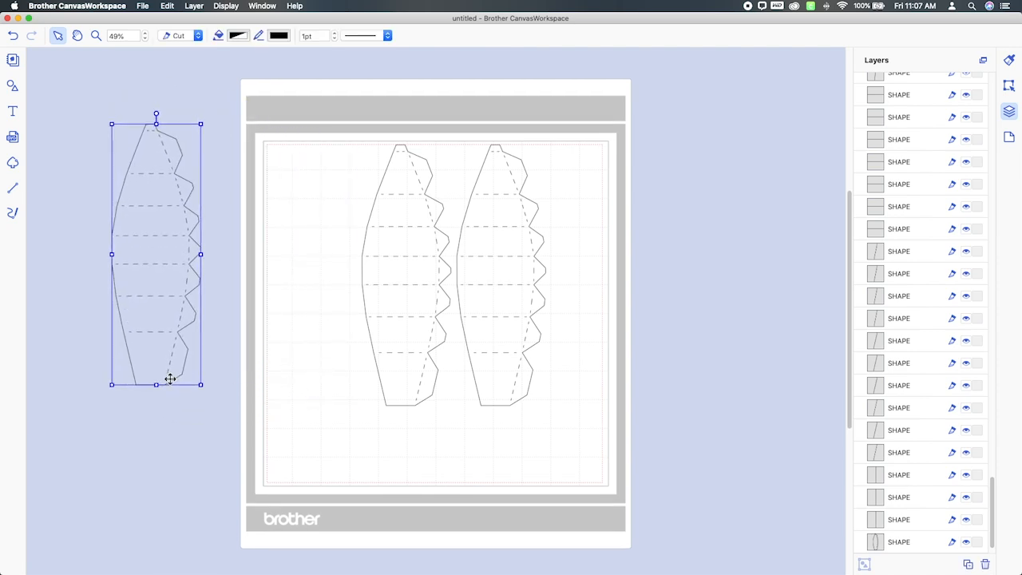
# Group the remaining panels' outlines with their score lines and rearrange the three groups
pyautogui.moveTo(156, 254); pyautogui.dragTo(406, 275)
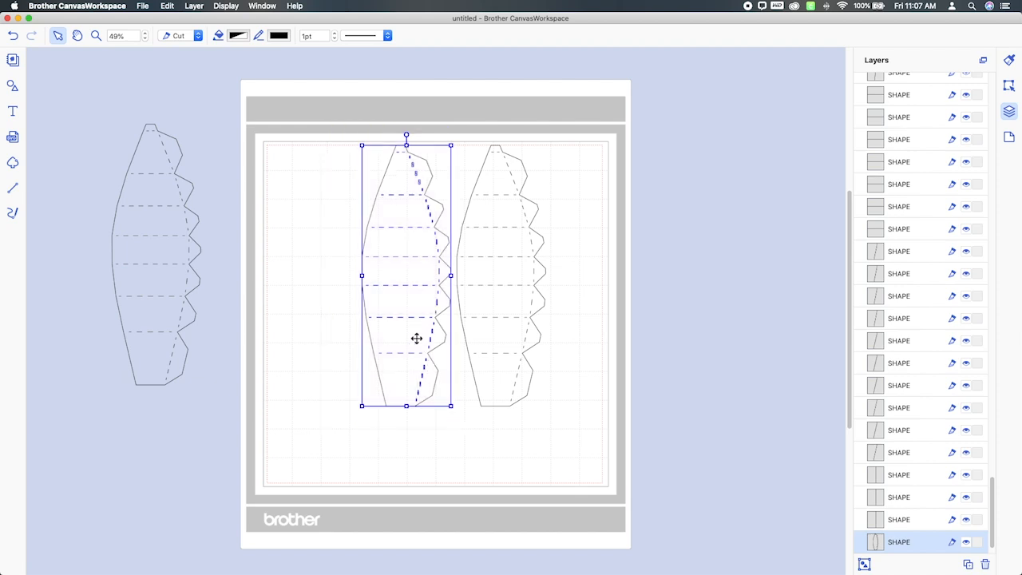
pyautogui.rightClick(415, 339)
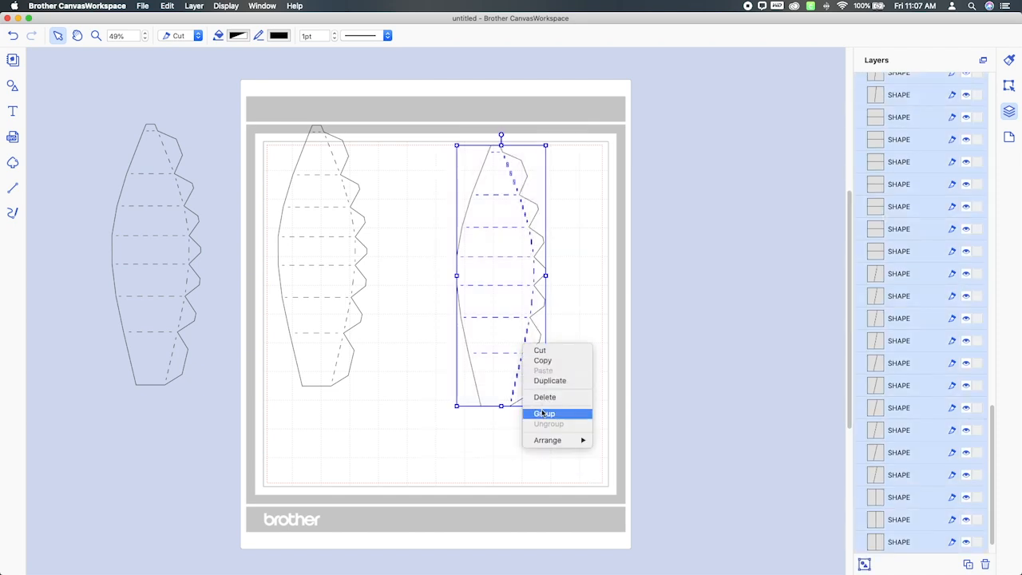
pyautogui.click(543, 413)
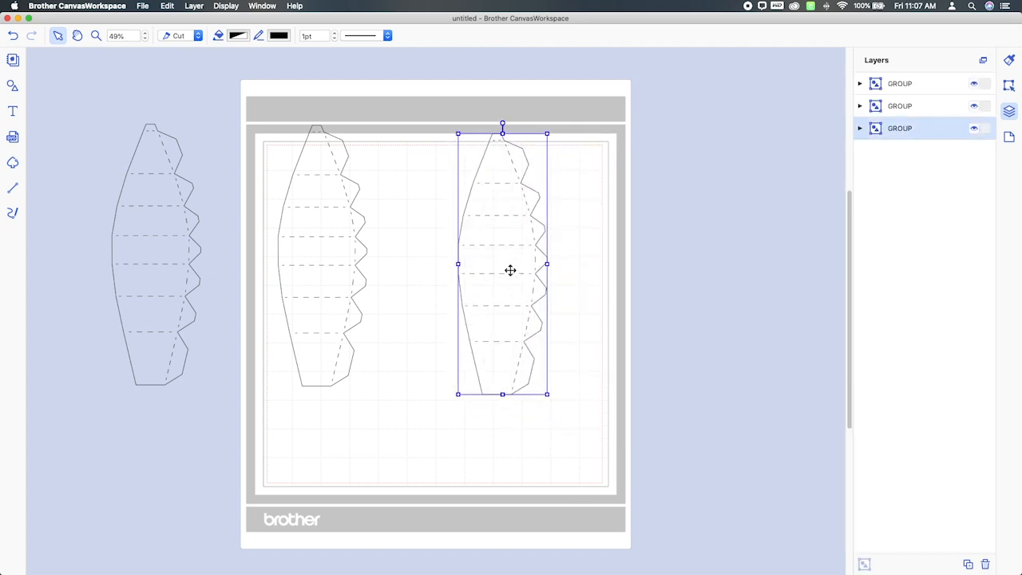
pyautogui.moveTo(512, 270); pyautogui.dragTo(546, 264)
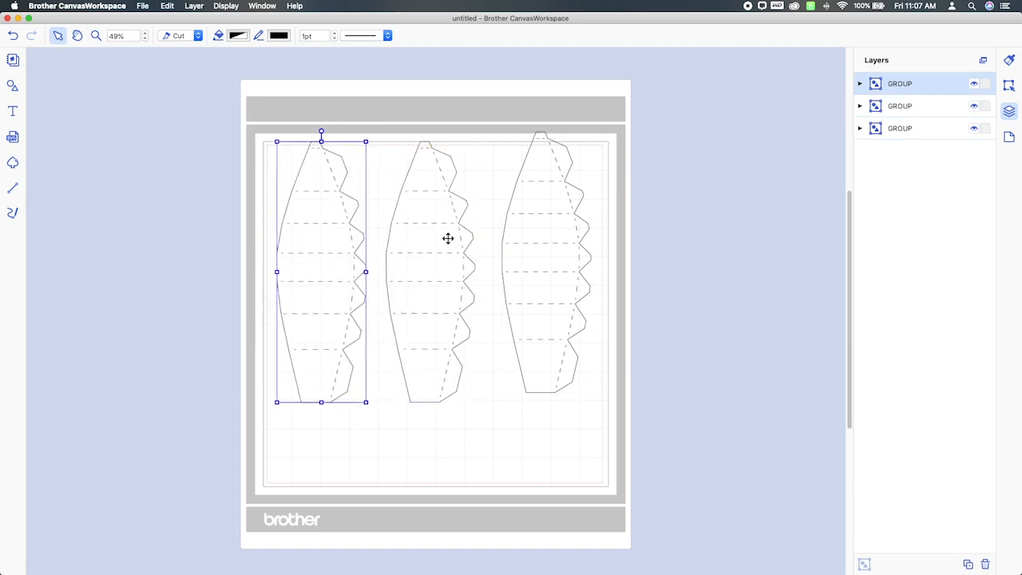
# Delete the two extra panel groups and position the last panel near the mat's left edge
pyautogui.click(366, 128)
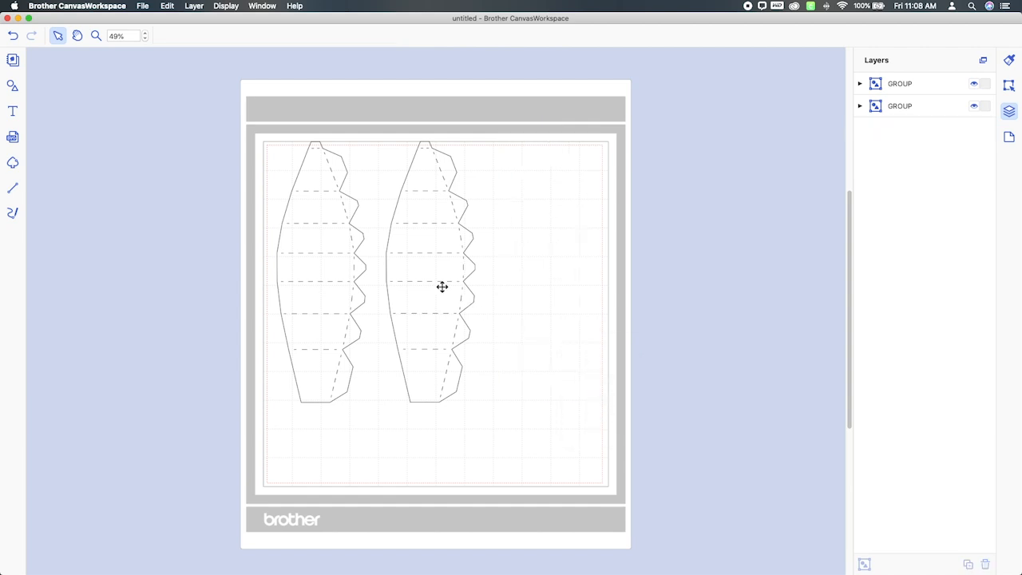
pyautogui.rightClick(443, 288)
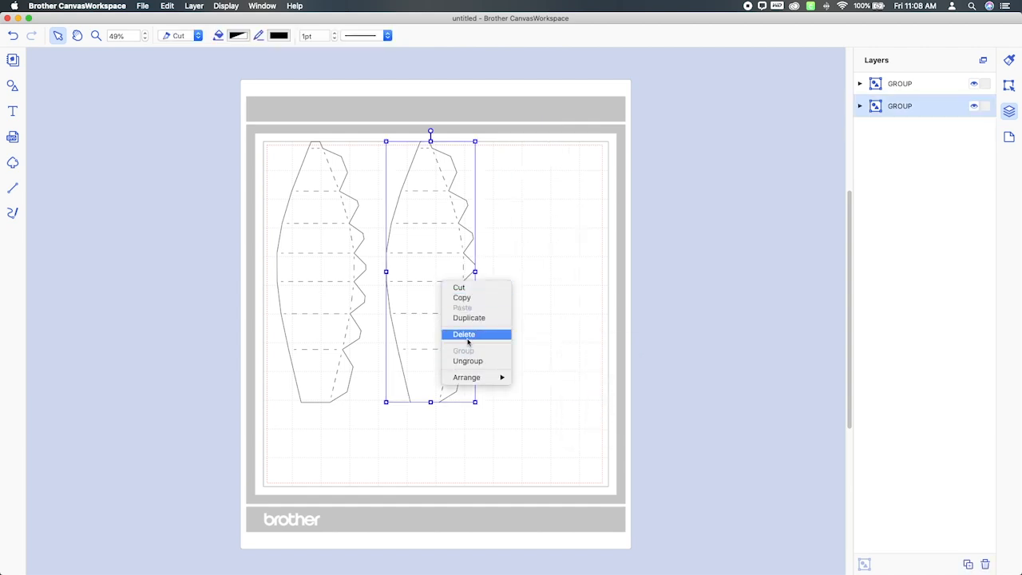
pyautogui.click(463, 333)
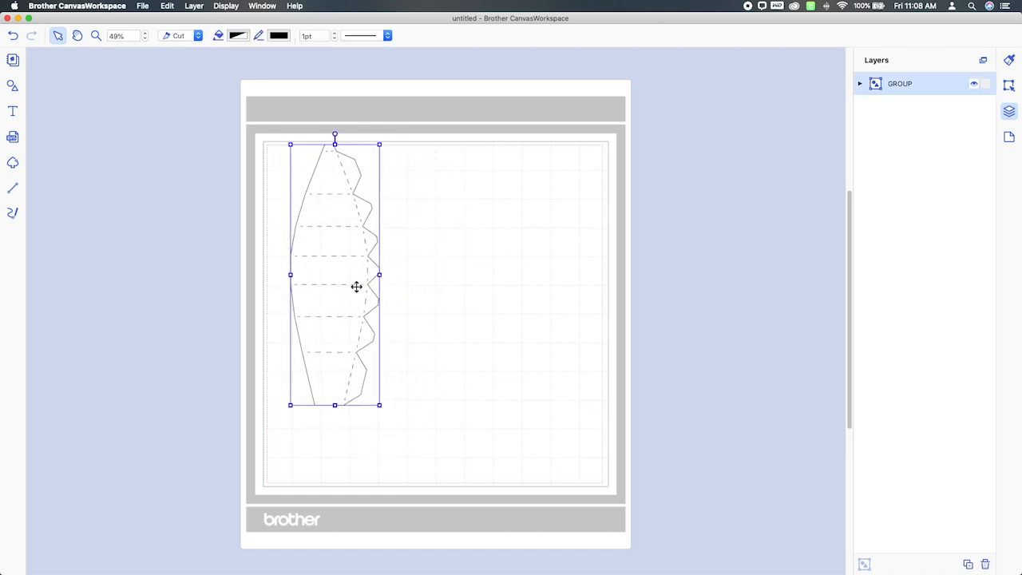
pyautogui.moveTo(356, 286); pyautogui.dragTo(546, 291)
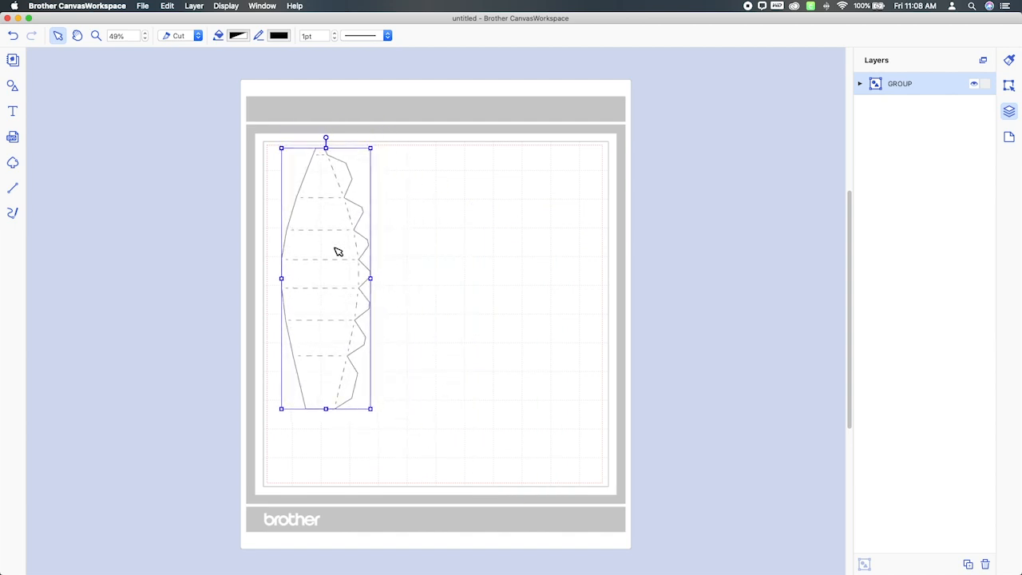
pyautogui.moveTo(634, 277)
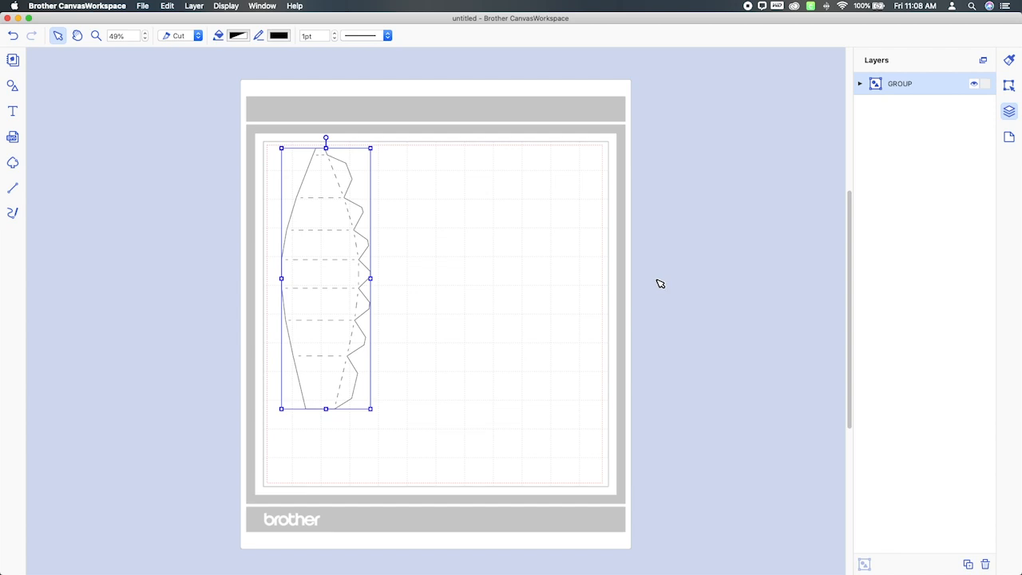
pyautogui.moveTo(669, 279)
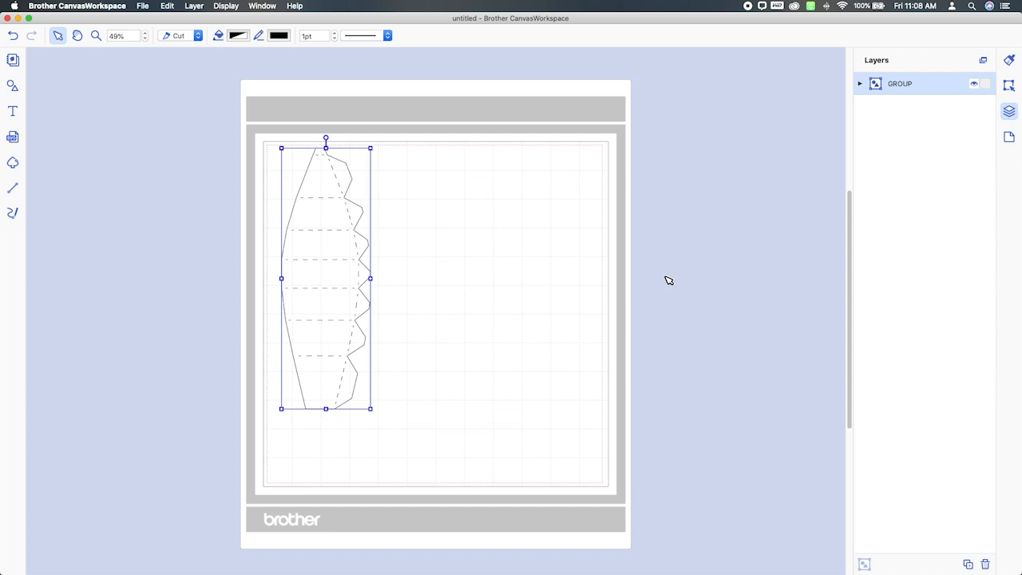